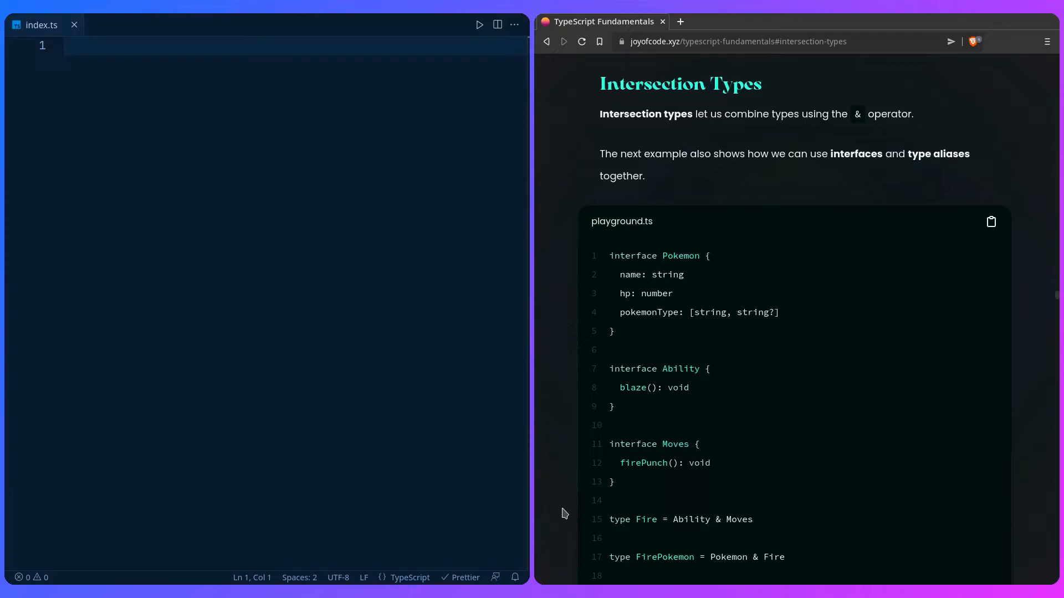
mouse_move(569, 515)
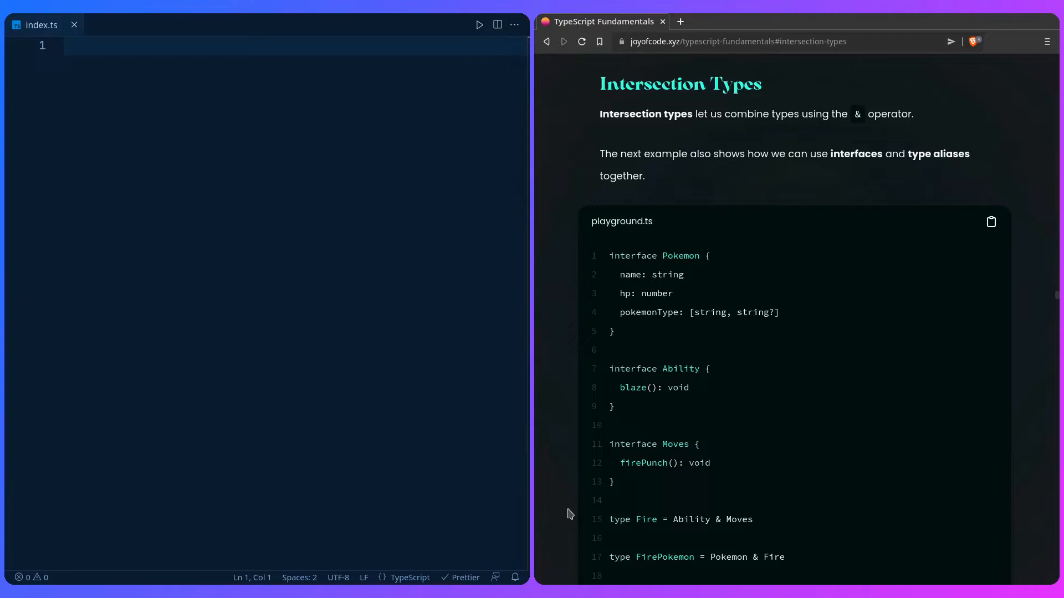
mouse_move(569, 510)
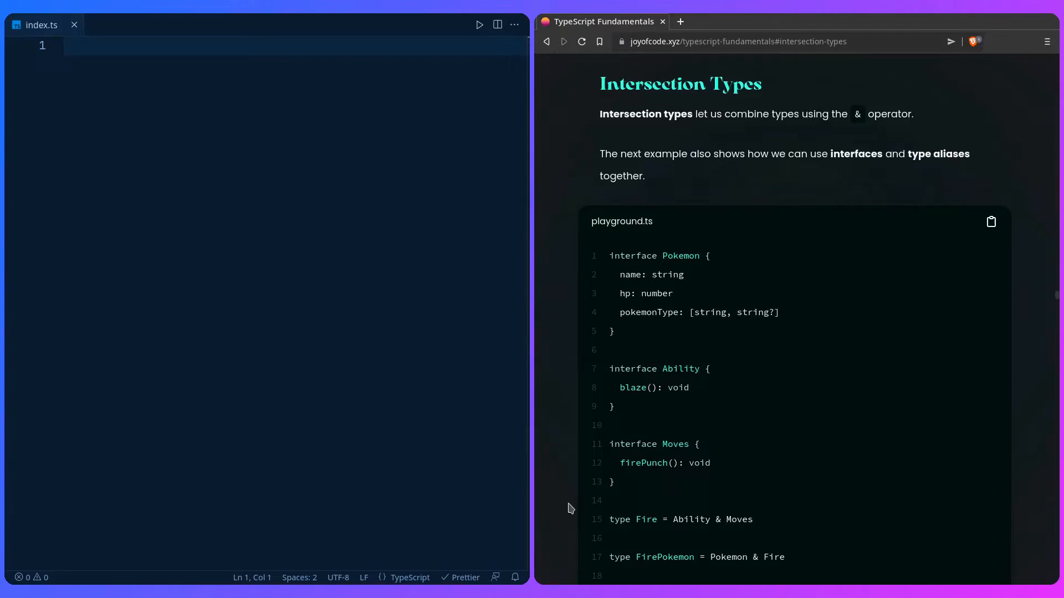
mouse_move(557, 359)
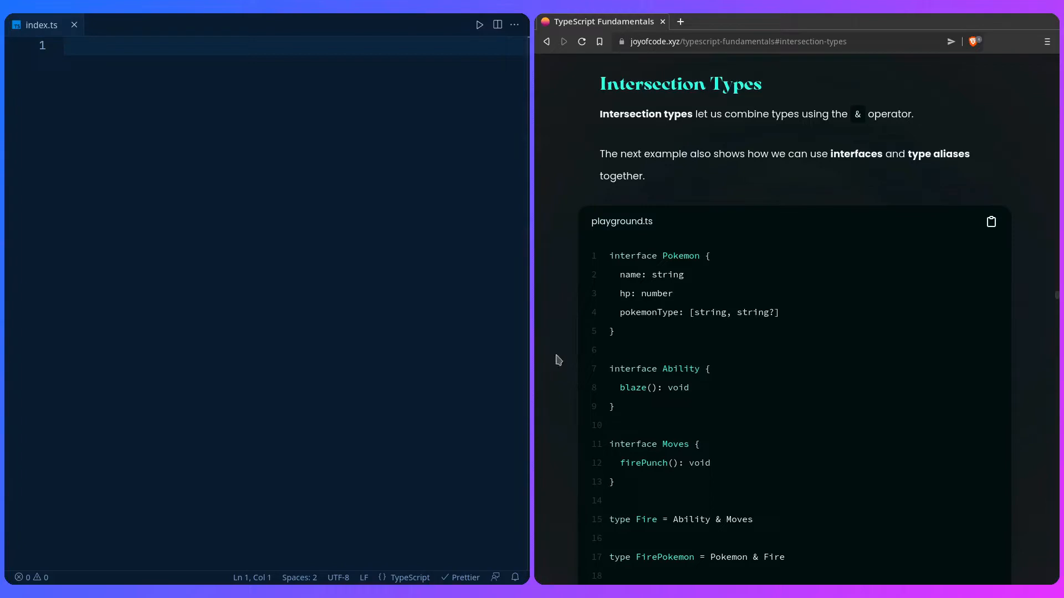
Write interface Pokemon with name: string, hp: number and pokemonType: [string, string?].
scroll(down, 3)
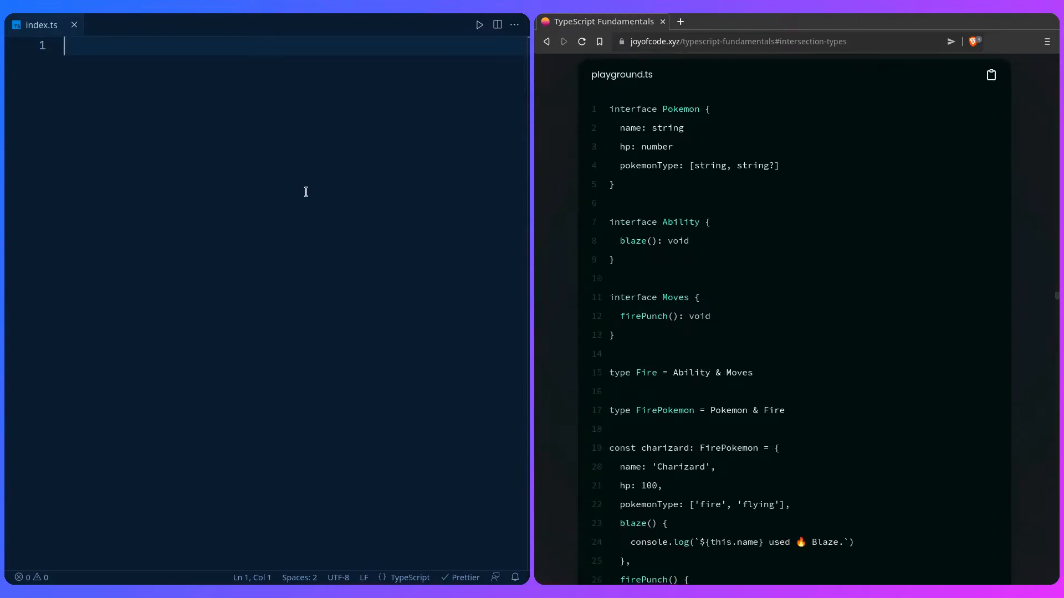
text(interface Pokemon {)
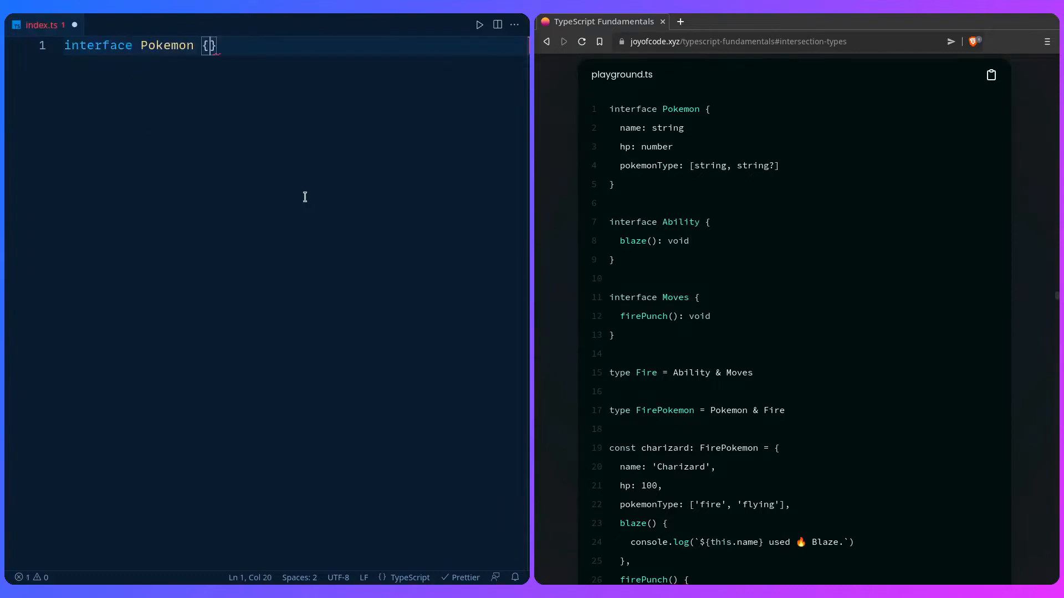
text(name:s)
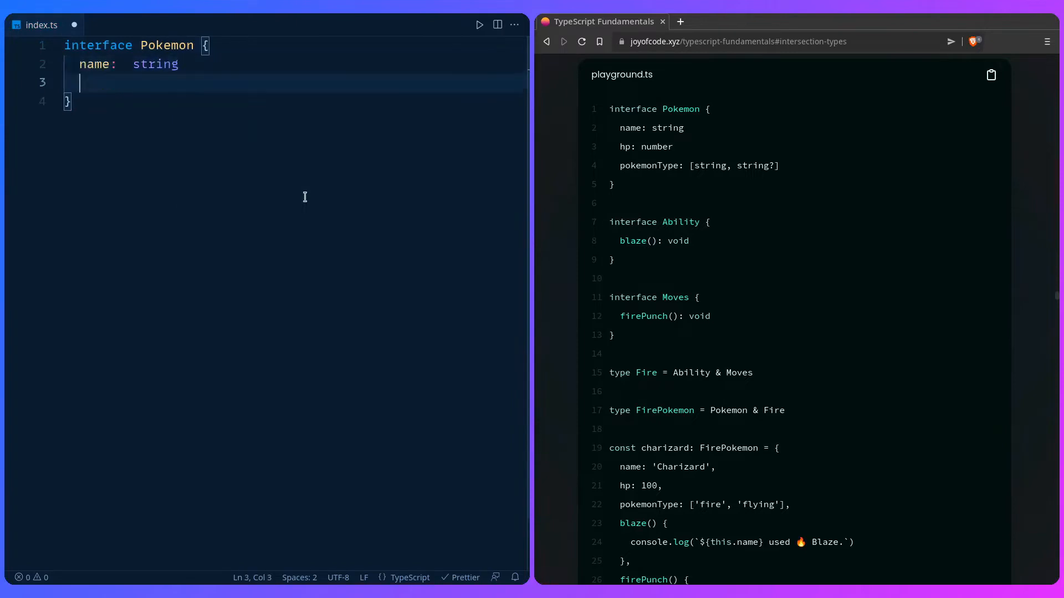
text(hp: number)
text(pokemon)
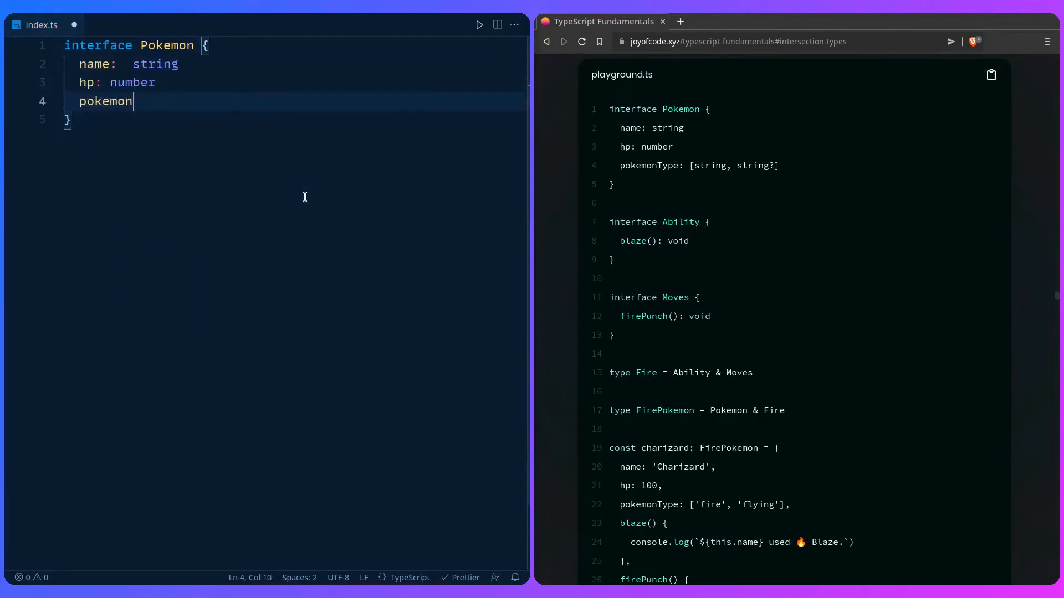
text(Type:)
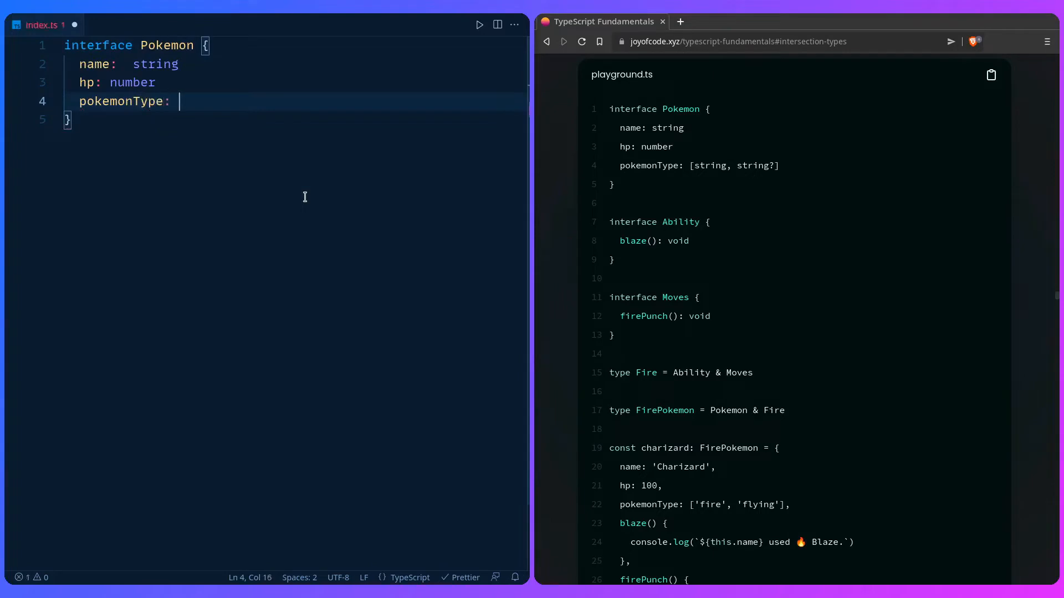
text([])
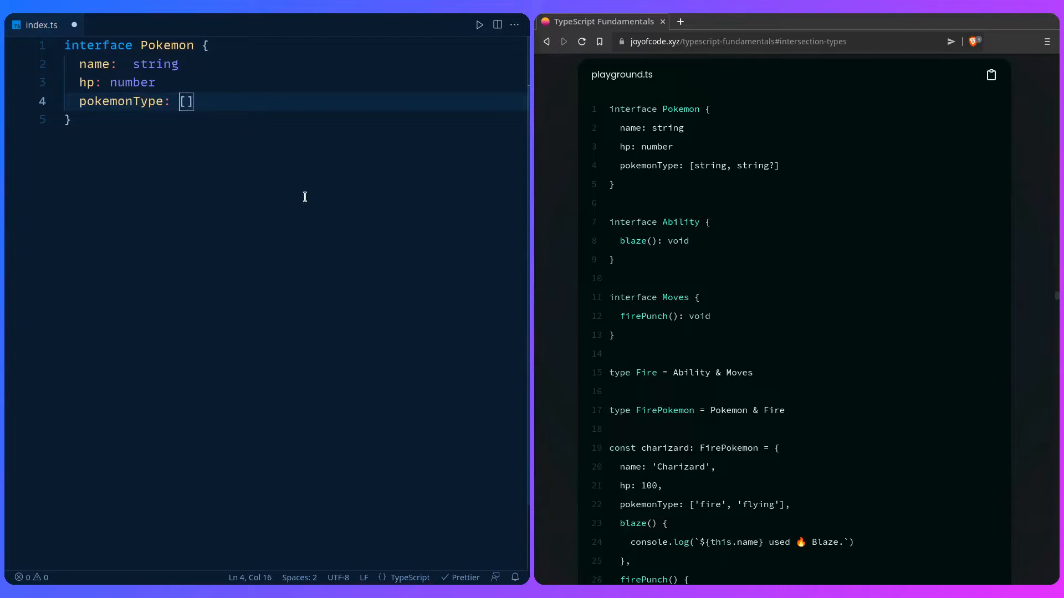
text(string, string?)
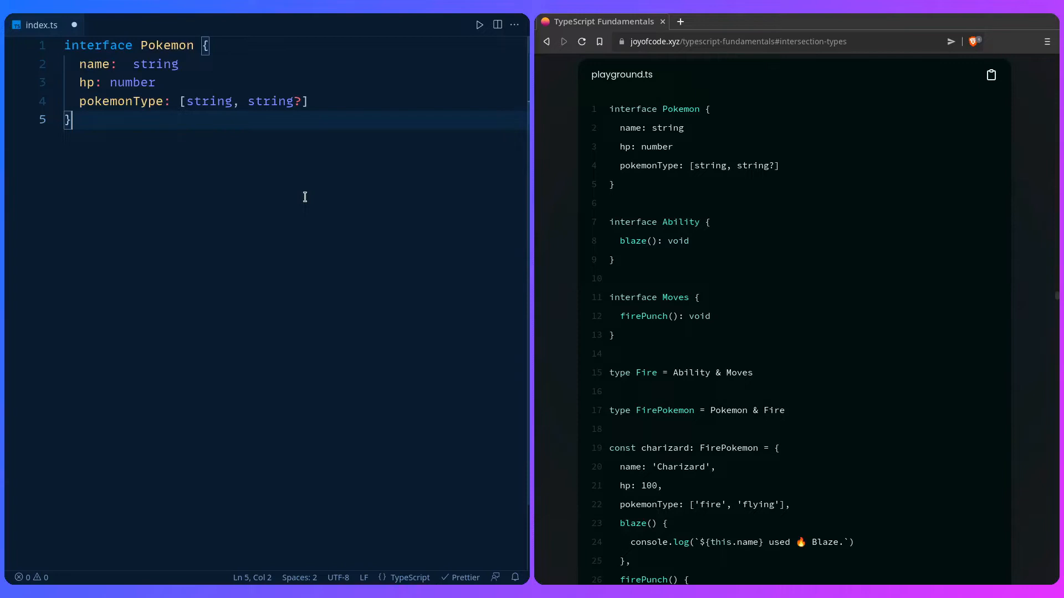
Write interface Ability with a blaze(): void method.
key(Enter)
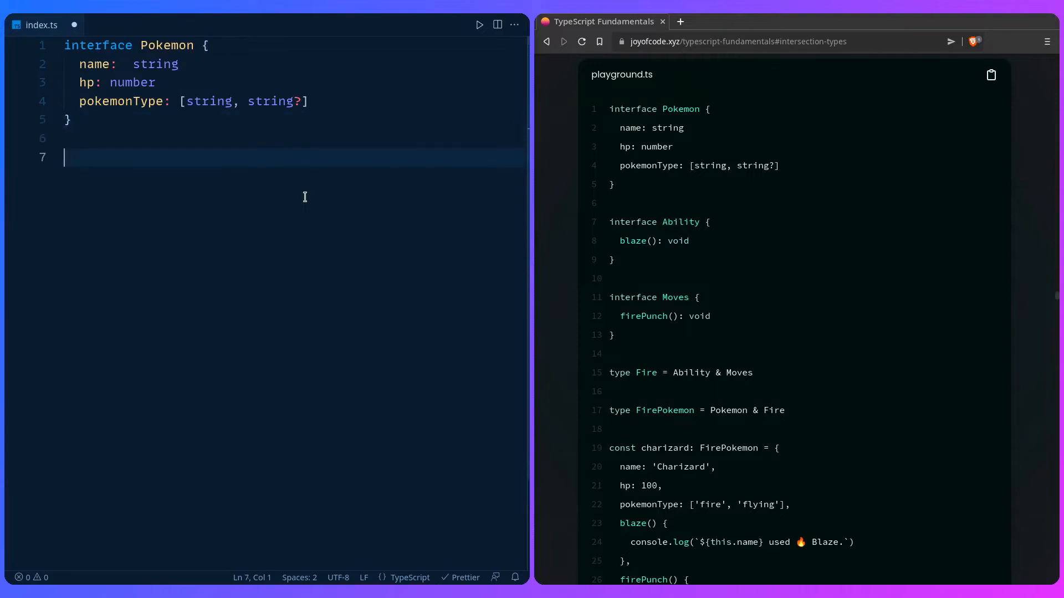
text(interface)
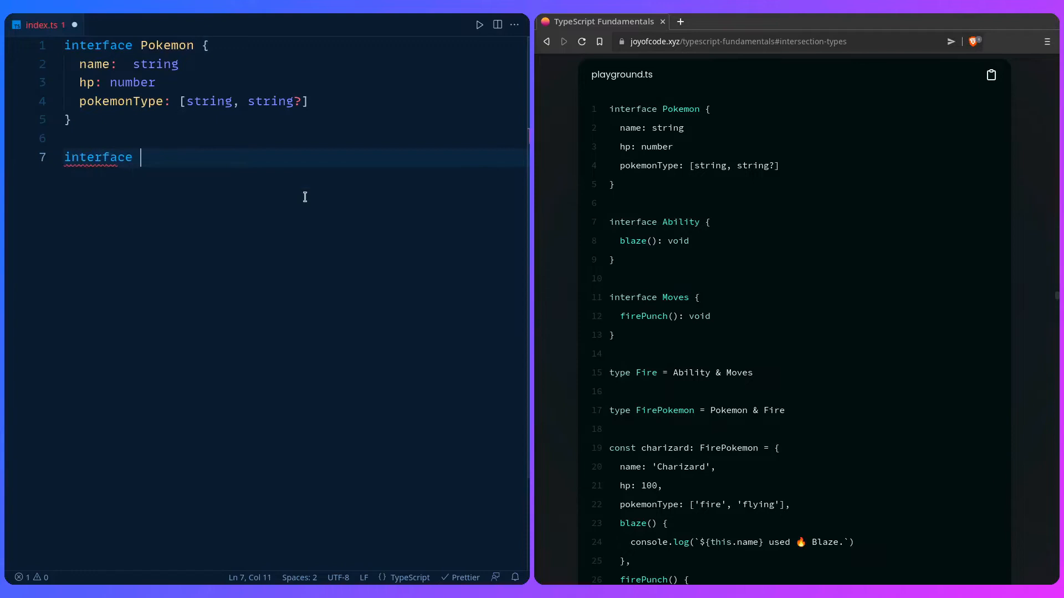
text(Ability {})
text(blaze()
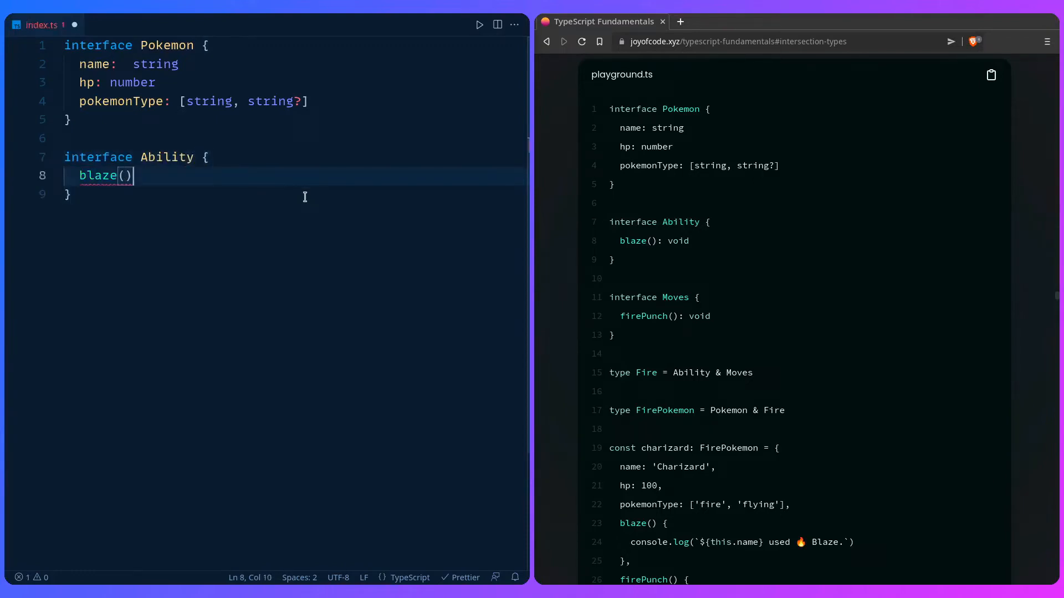
text(: void)
text(interface M)
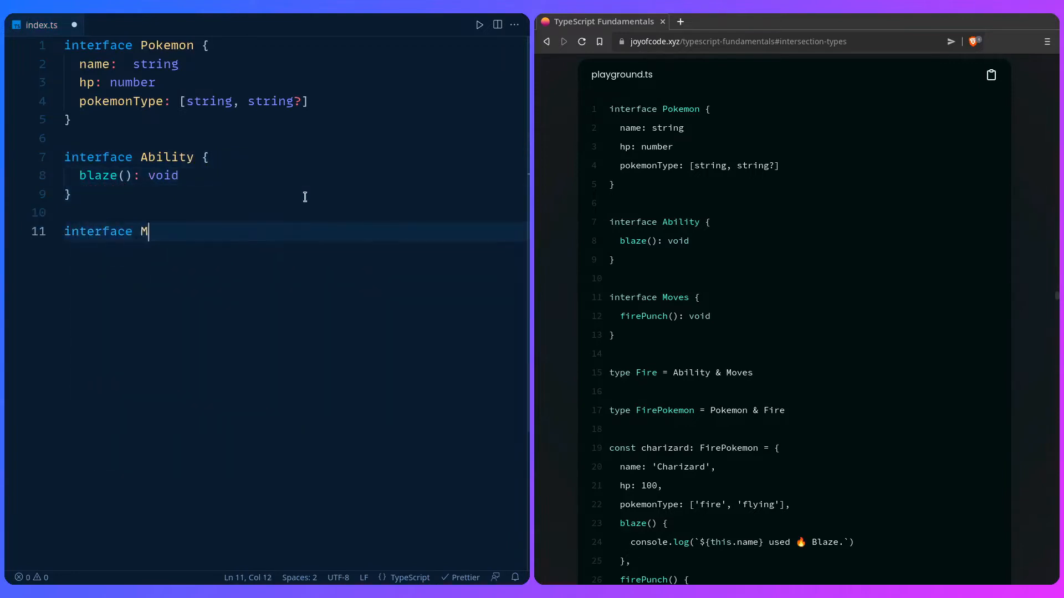
Write interface Moves with a firePunch(): void method.
text(oves {)
text(firePunch)
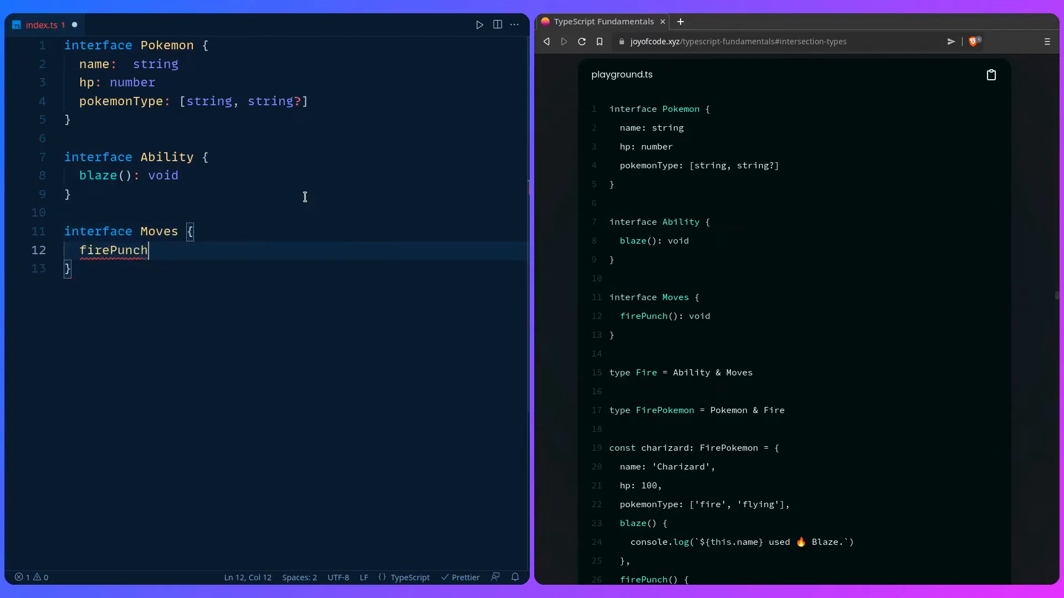
text((): void)
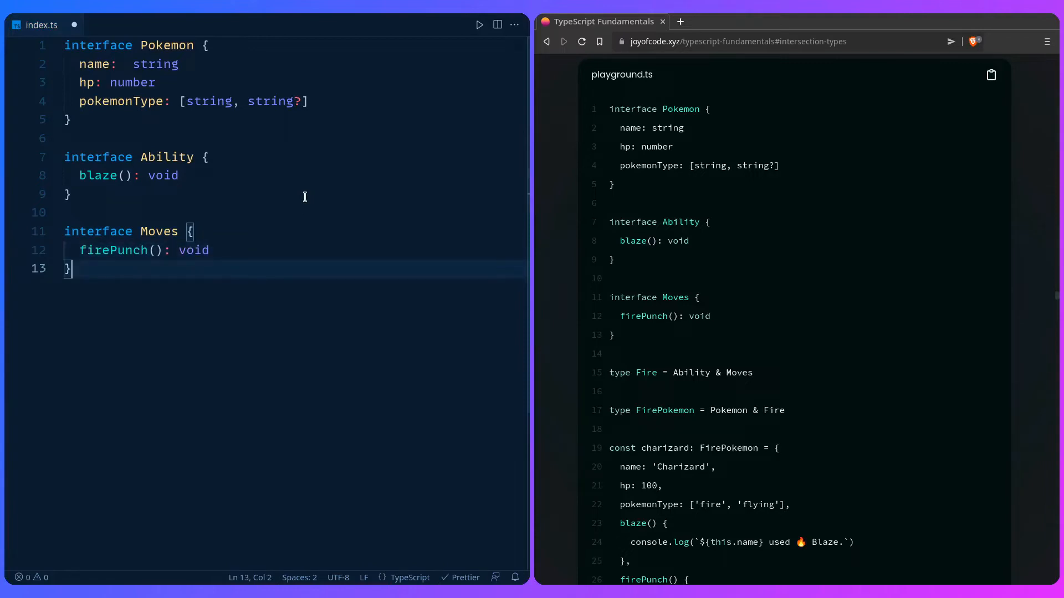
key(Enter)
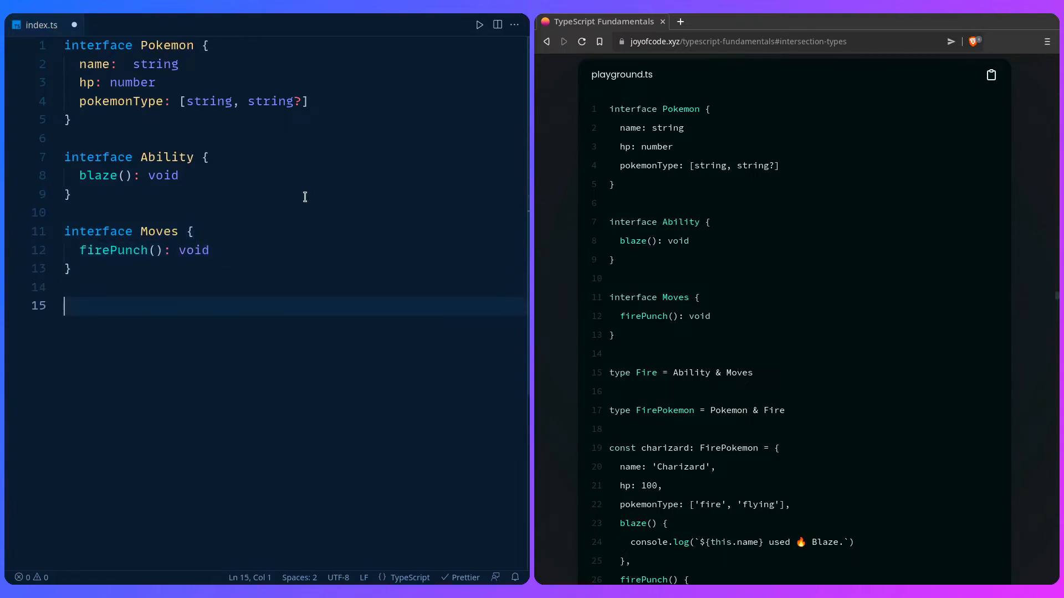
Declare type Fire = Ability & Moves as an intersection.
text(type Fire)
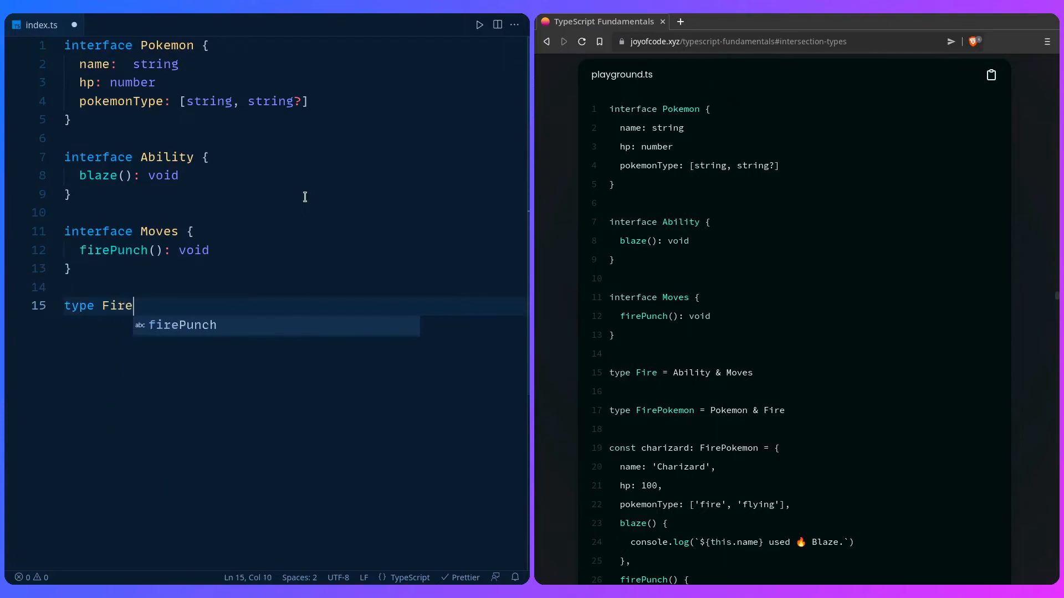
text(" = ")
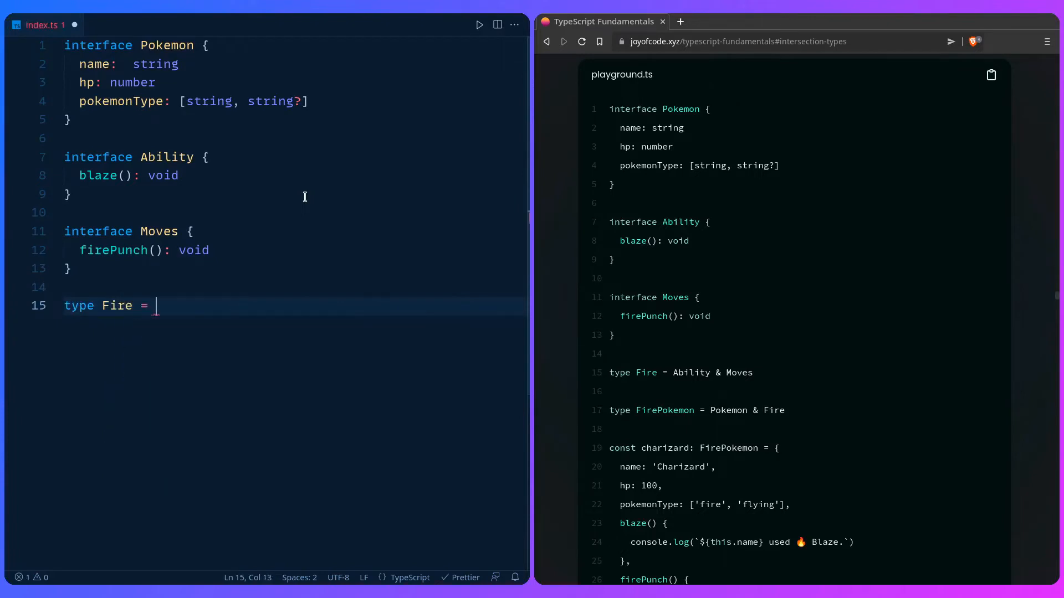
text(Ability)
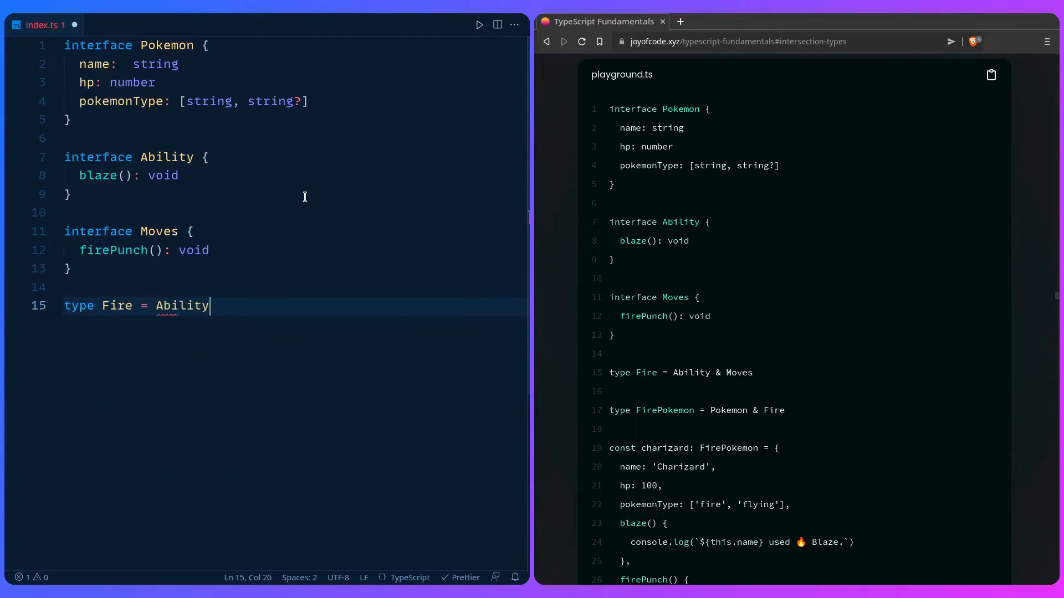
text(& Moves)
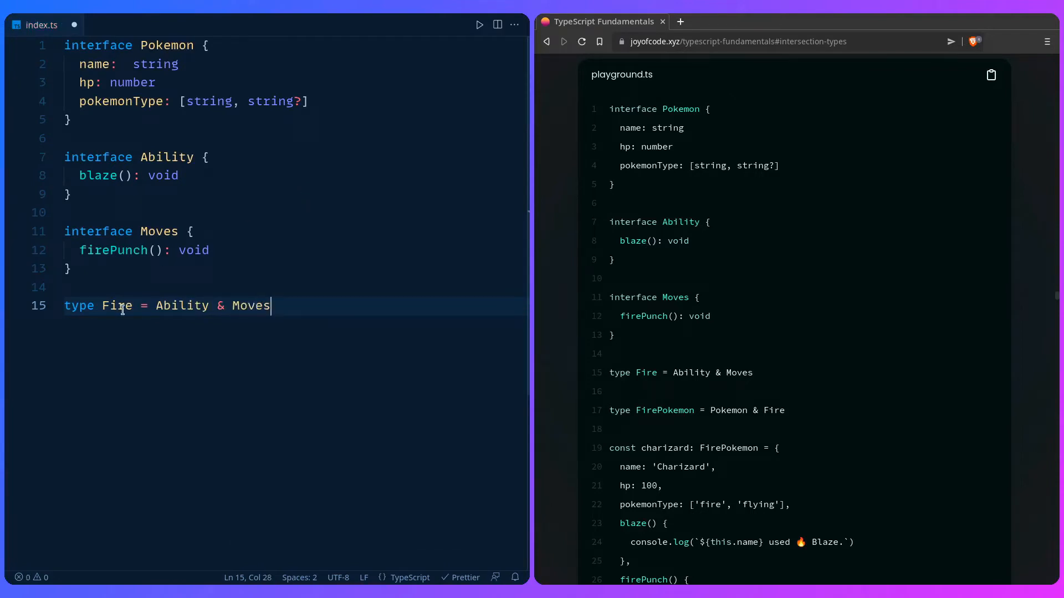
mouse_move(117, 306)
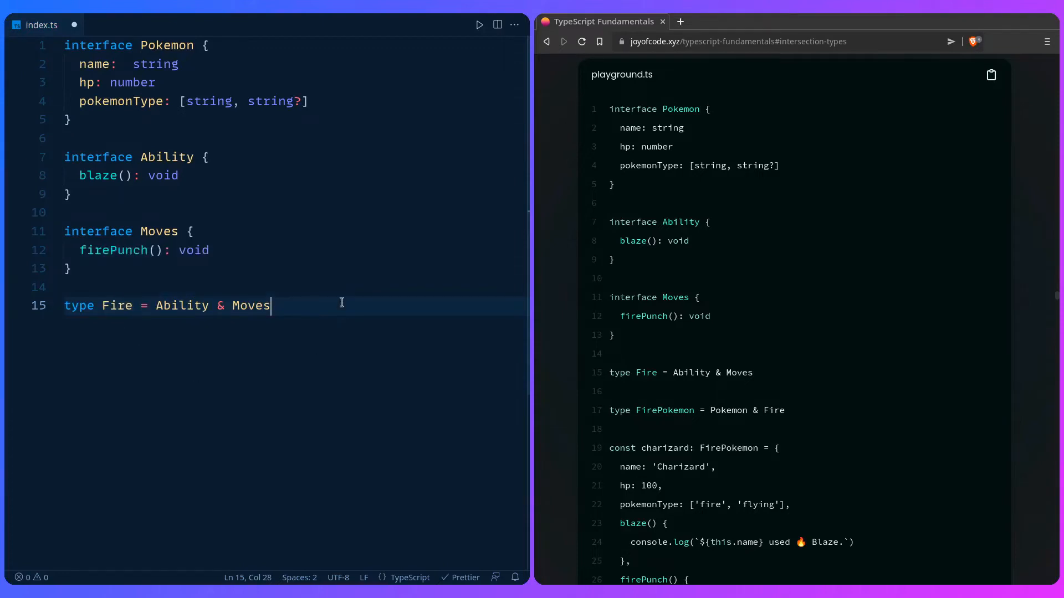
Declare type FirePokemon = Pokemon & Fire.
text(type Fire)
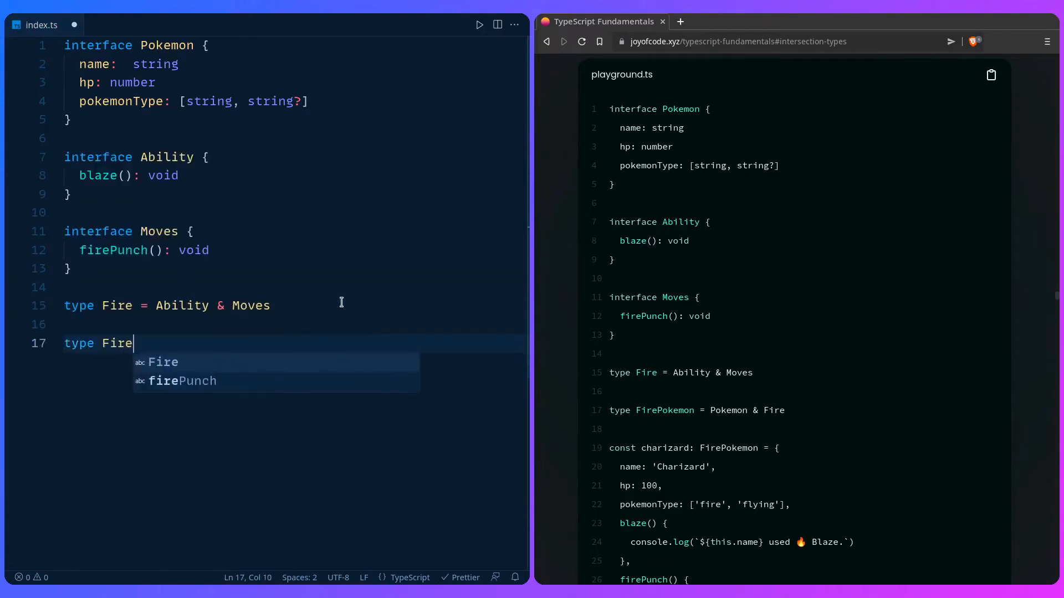
text(Pokemon)
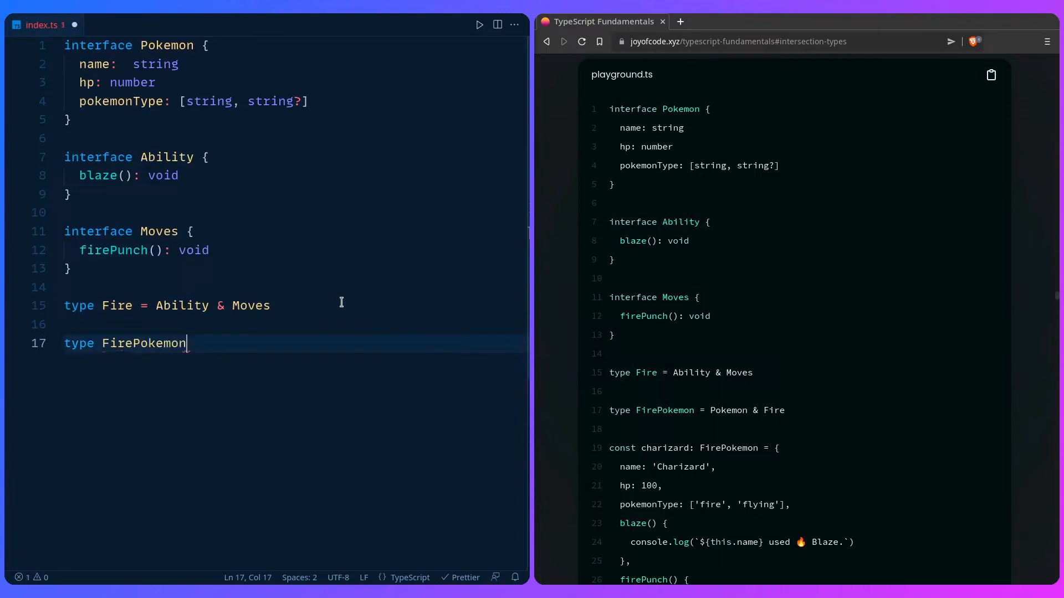
text(= Pokem)
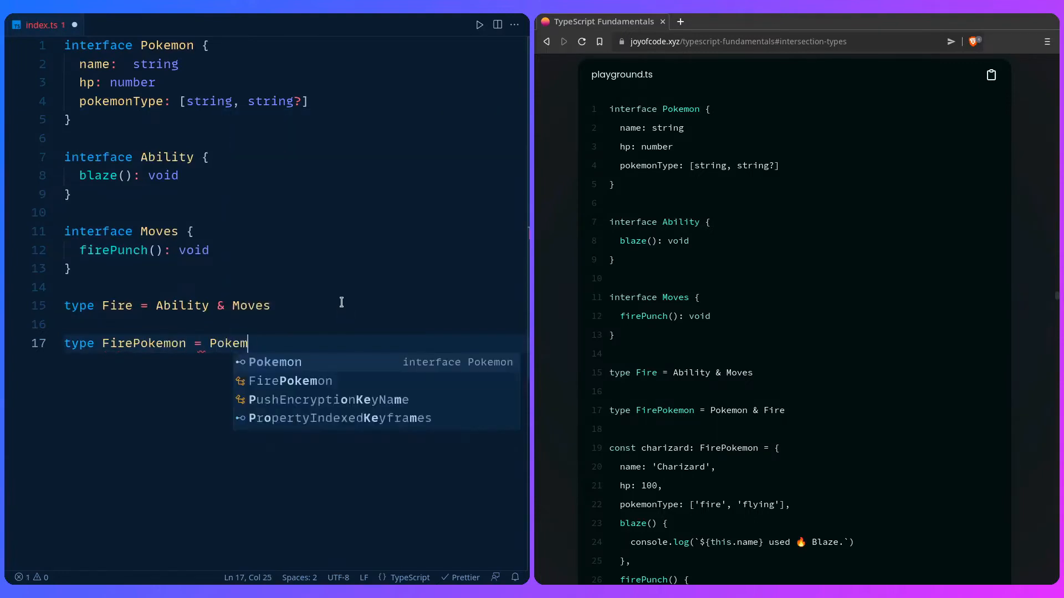
text(Pokemon &)
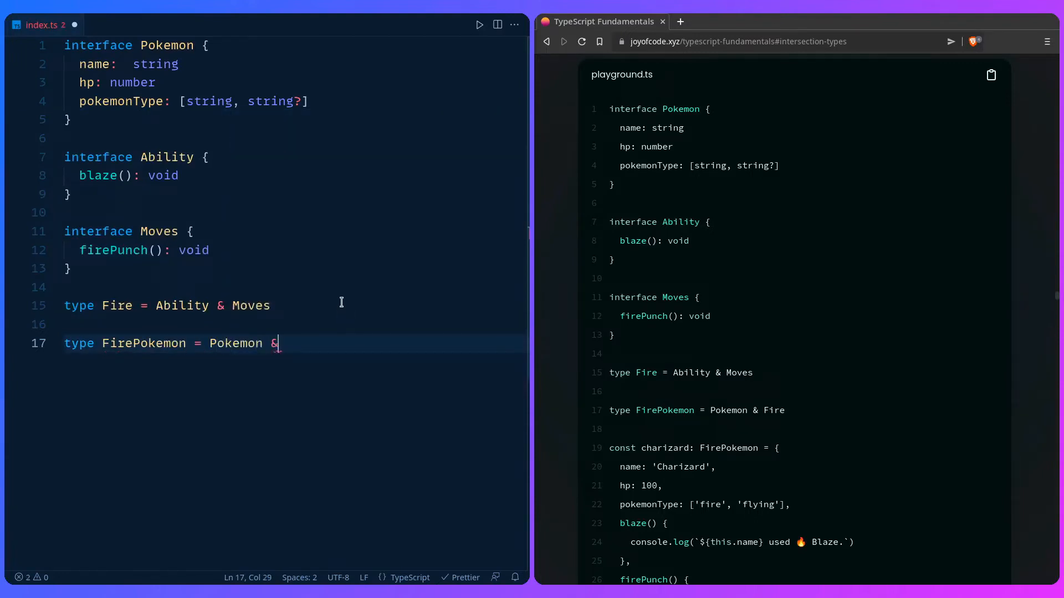
text(Fire)
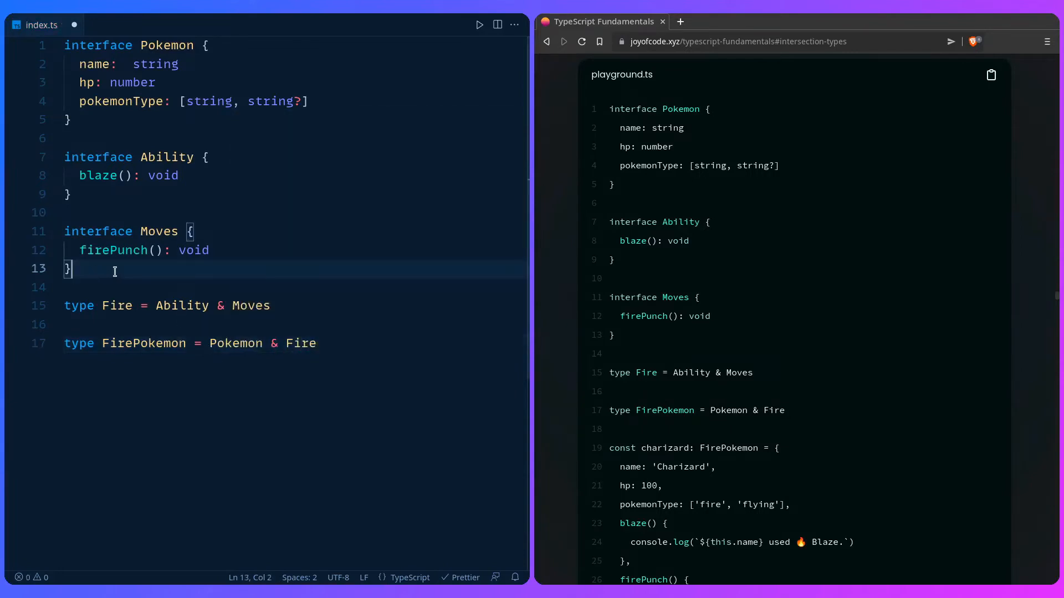
mouse_move(180, 306)
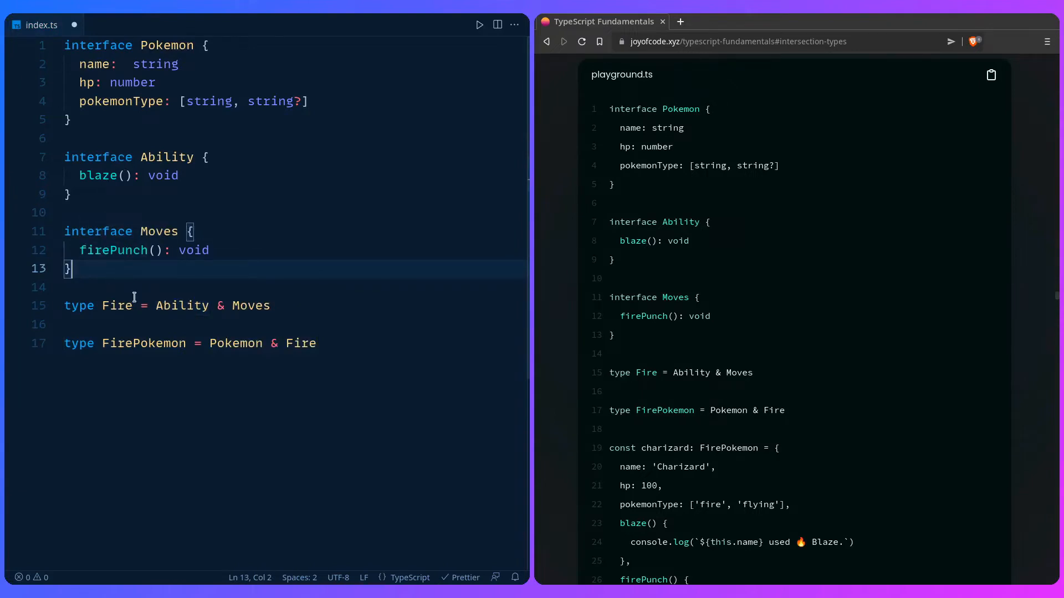
mouse_move(182, 306)
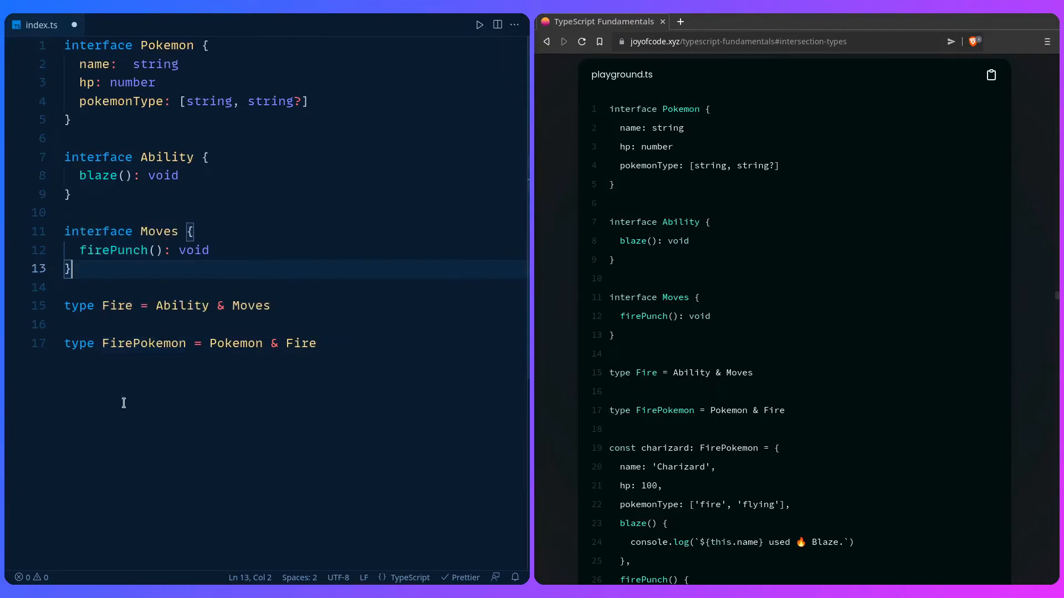
mouse_move(62, 307)
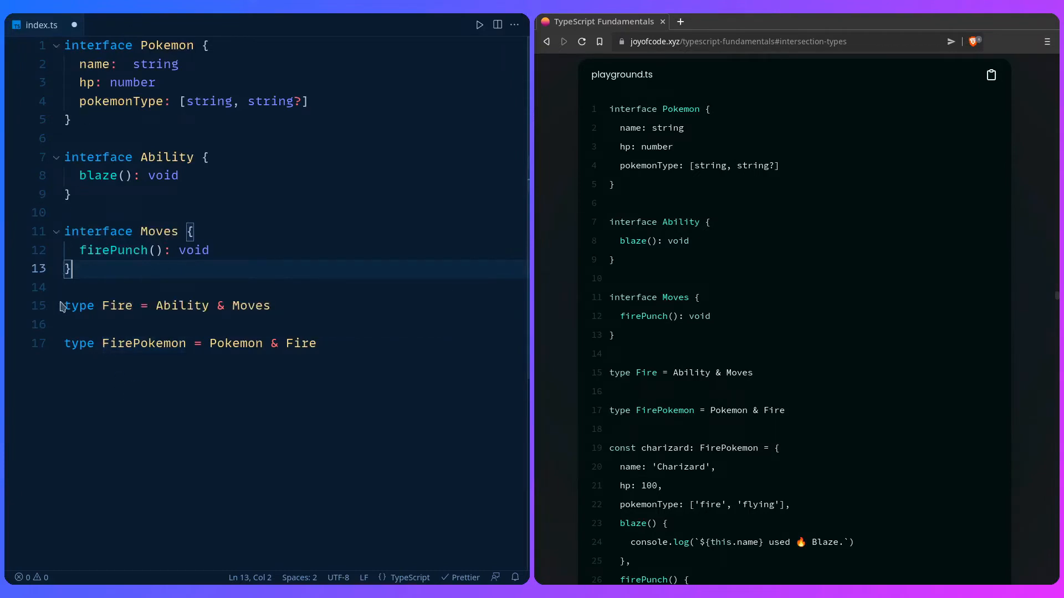
Start a const charizard declaration on a new line below the FirePokemon type.
click(316, 343)
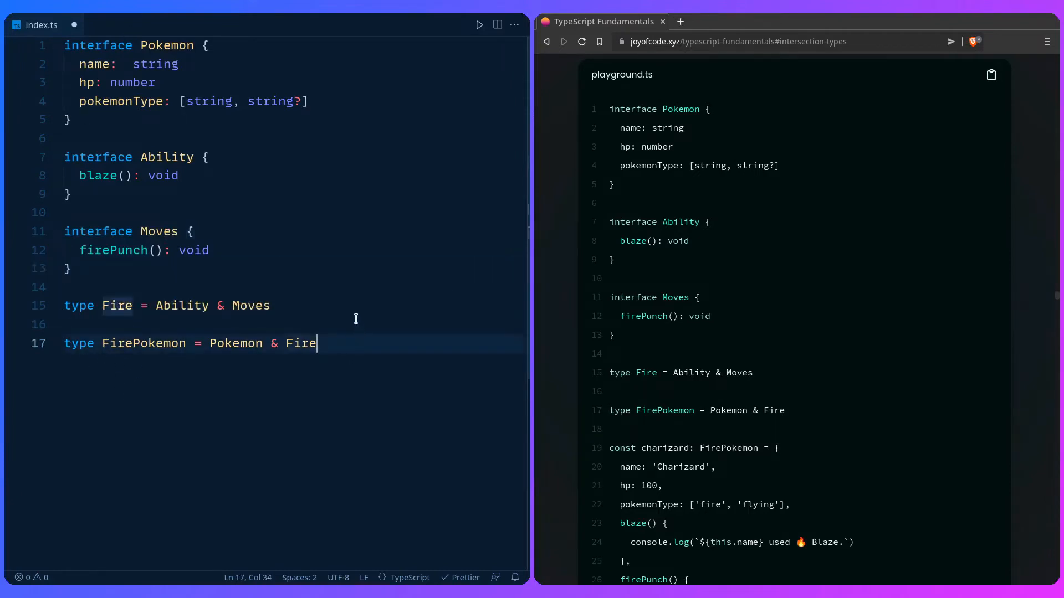
scroll(down, 3)
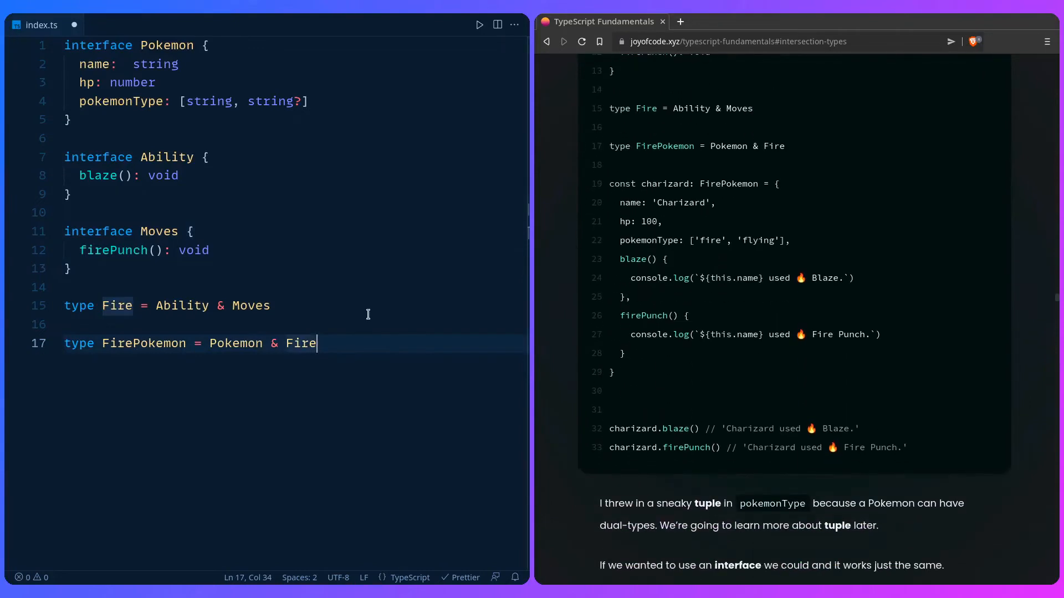
text(const charizard)
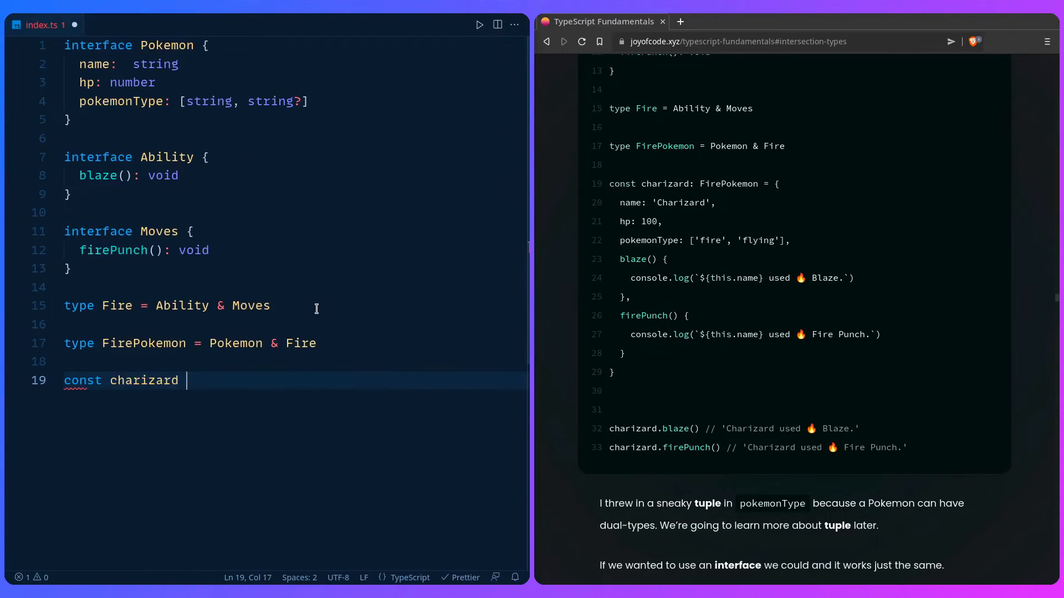
Type charizard as FirePokemon with name 'Charizard', hp 100 and pokemonType ['fire', 'flying'].
text(: FirePokemon = {)
text(name)
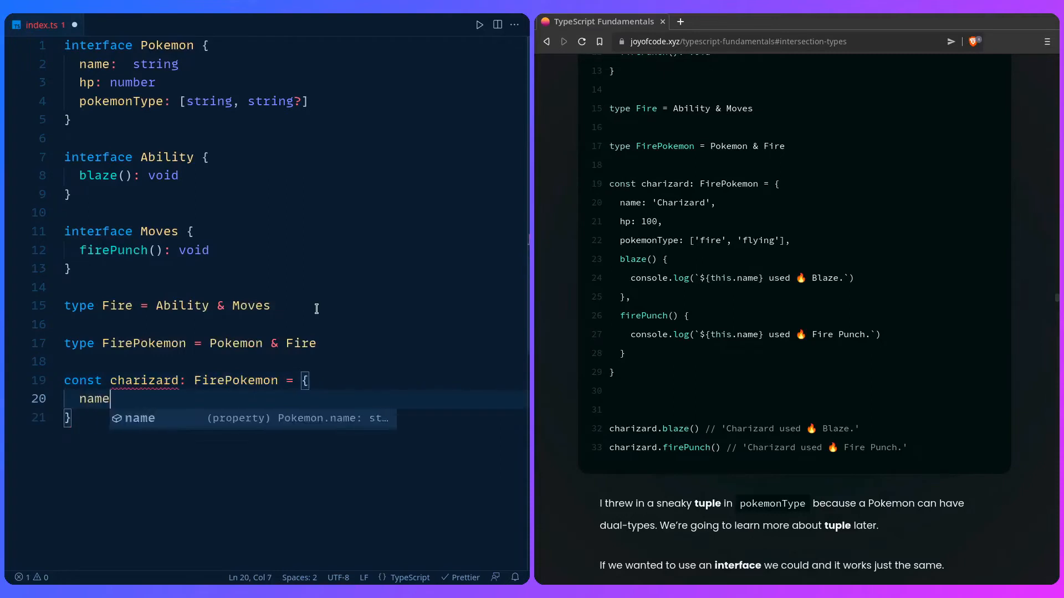
text(: 'Charizard',)
text(hp:)
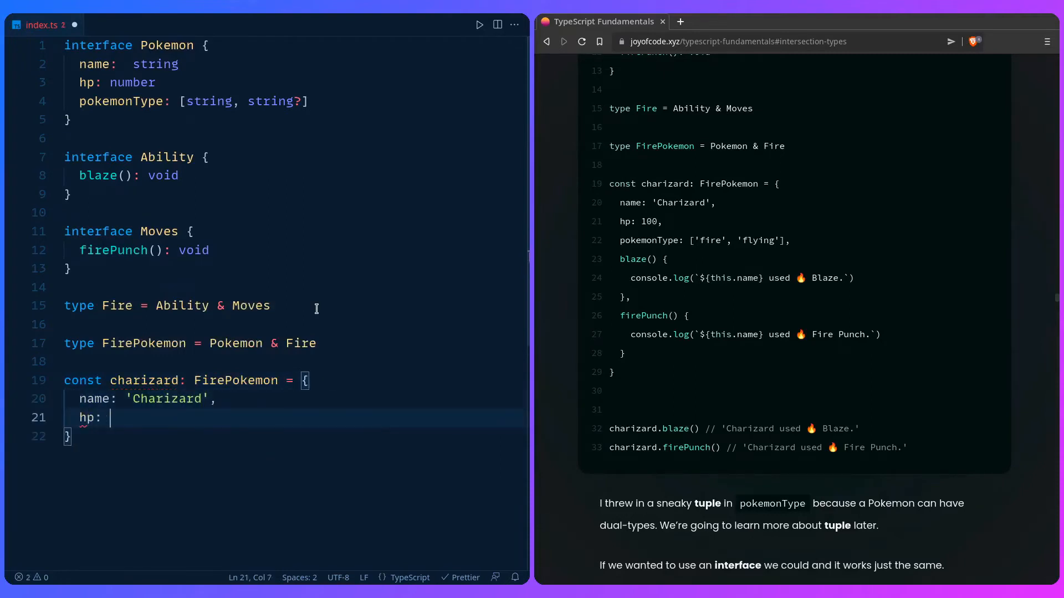
text(100,)
text(pokemonType: [)
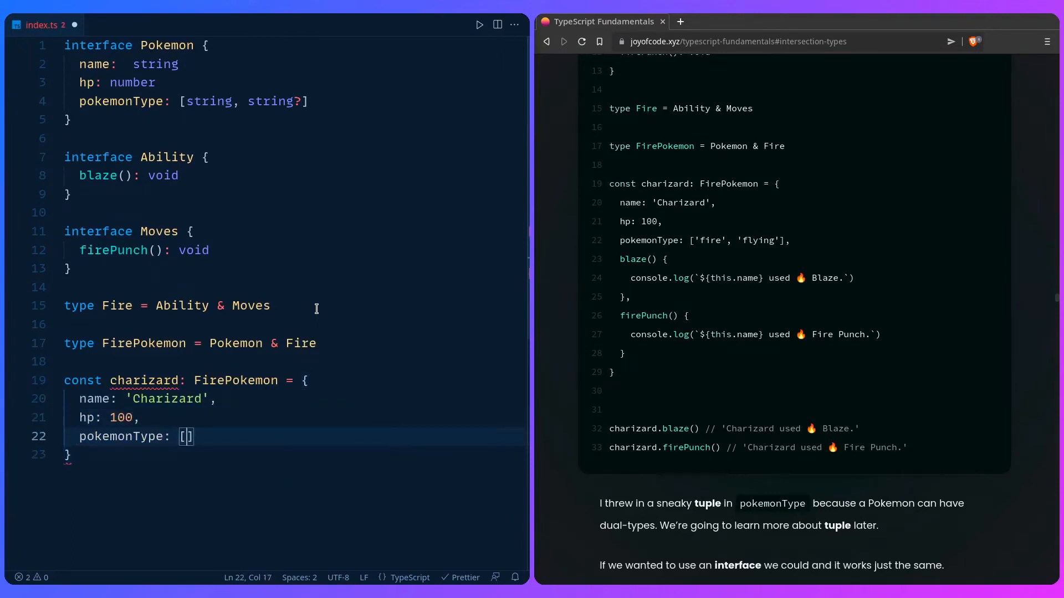
text('fire')
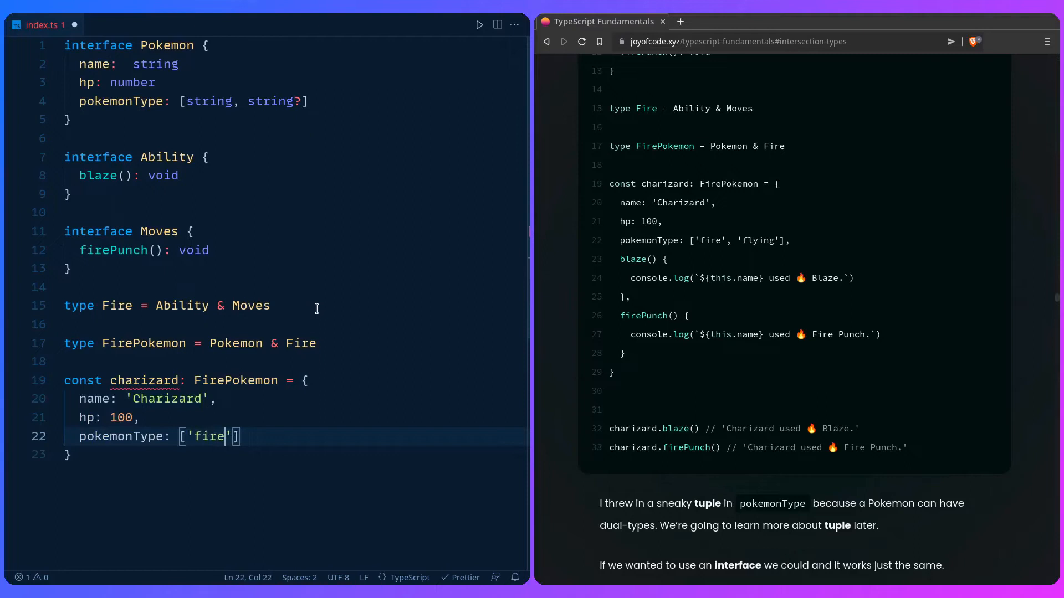
text(, 'flying')
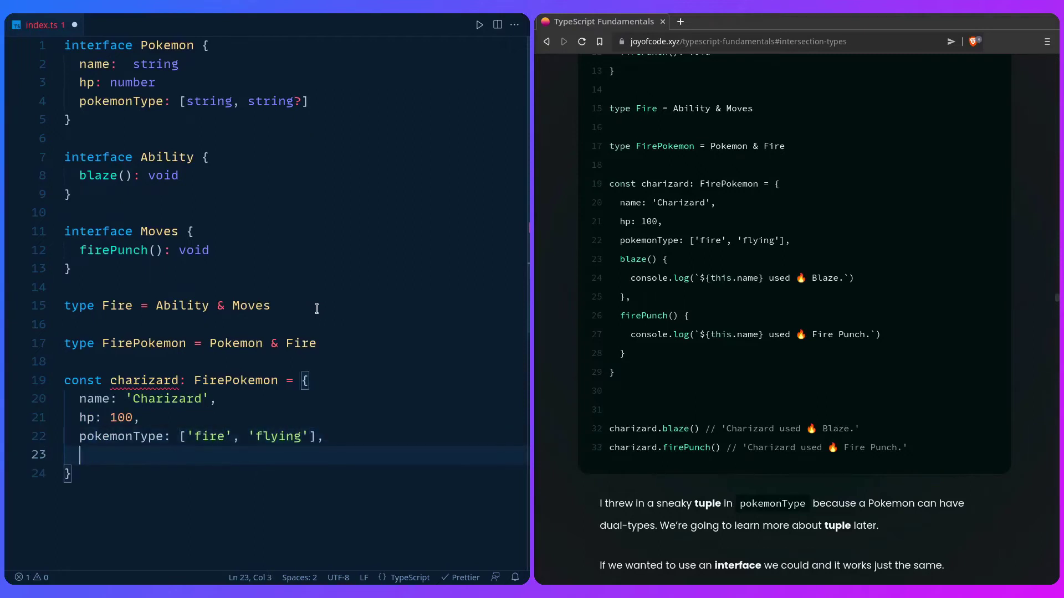
Add blaze() and firePunch() methods logging `${this.name} used 🔥 Blaze.` and Fire Punch.
text(blaze)
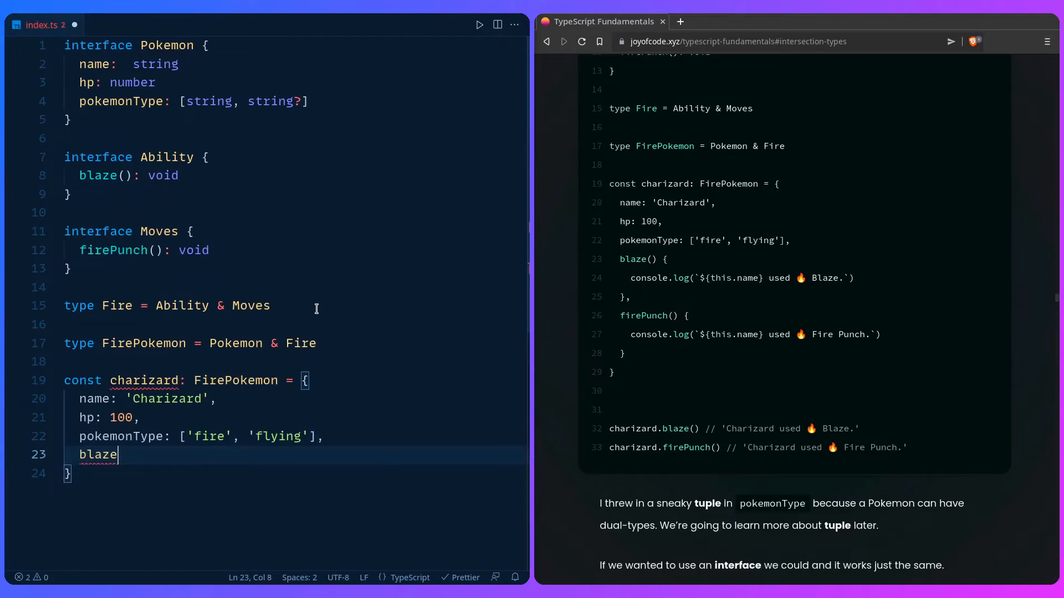
text(() {)
text(console.log()
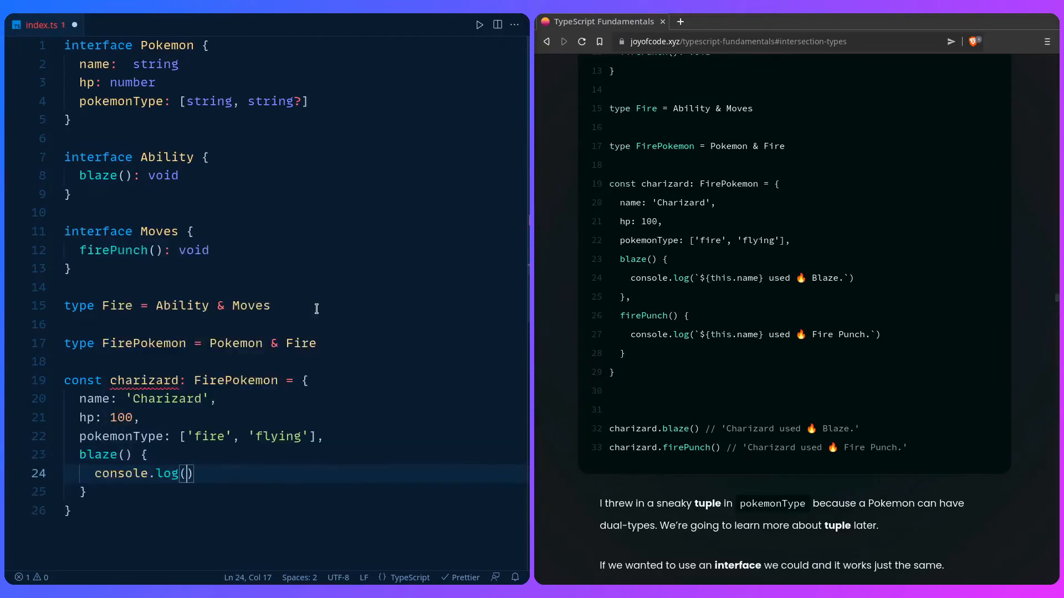
text(`${this.name} used)
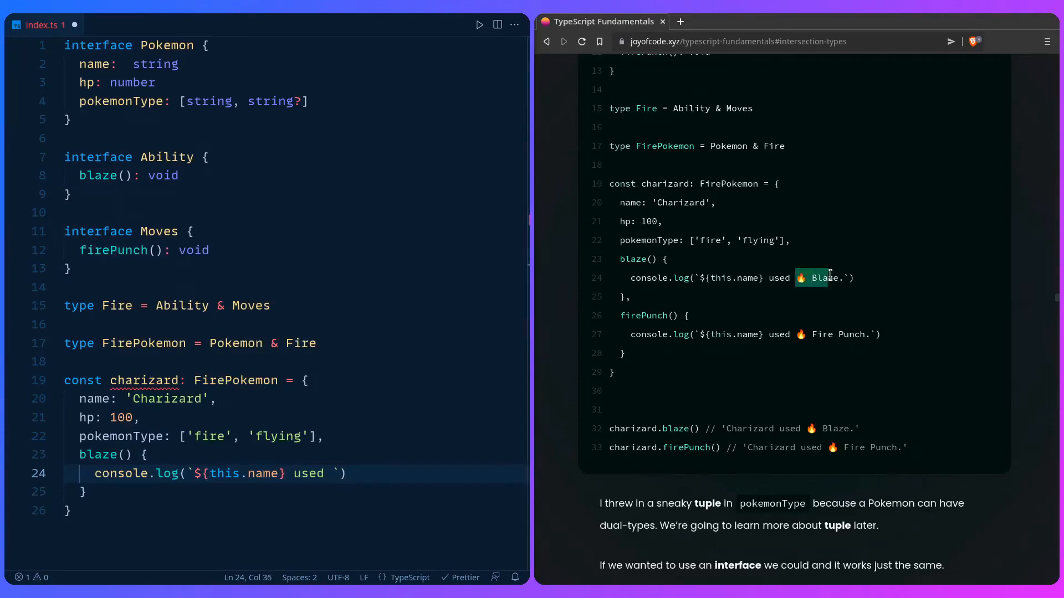
text(🔥 Blaze.)
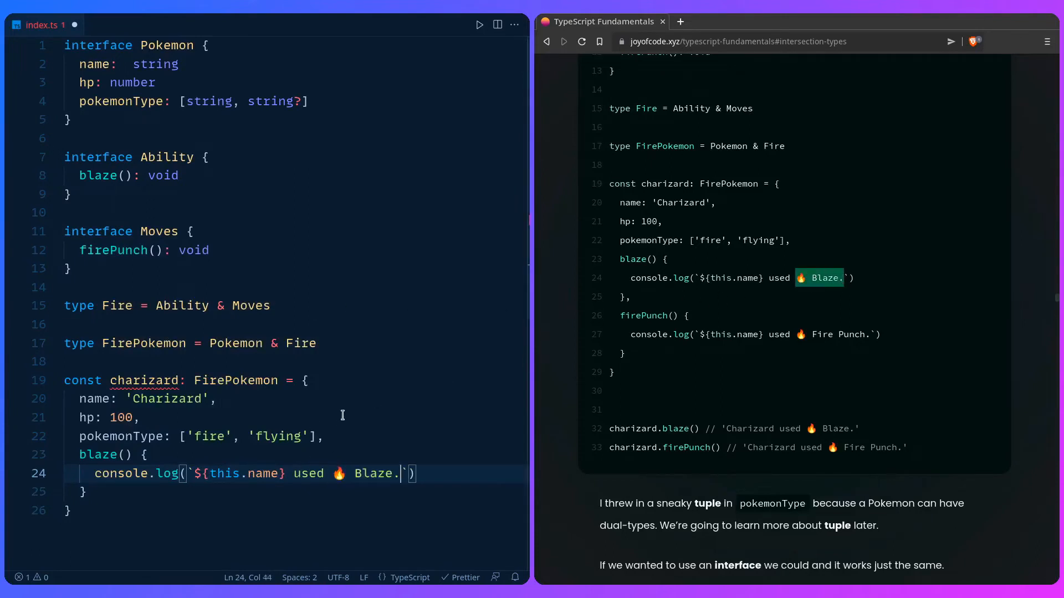
text(,)
text(console.log()
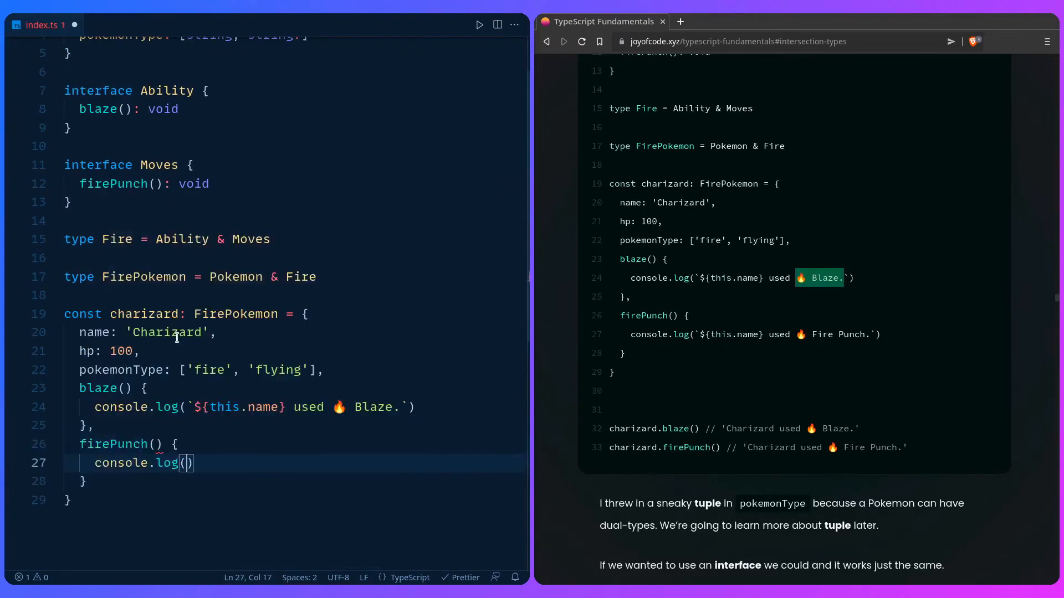
text(`$`)
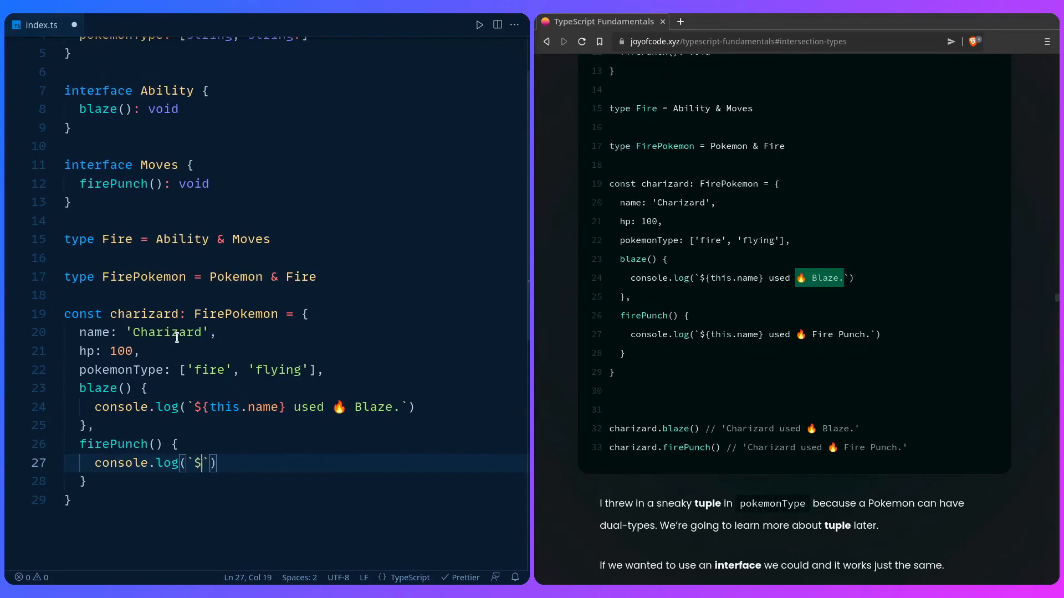
text(this.name} used 🔥 Fire Punch.)
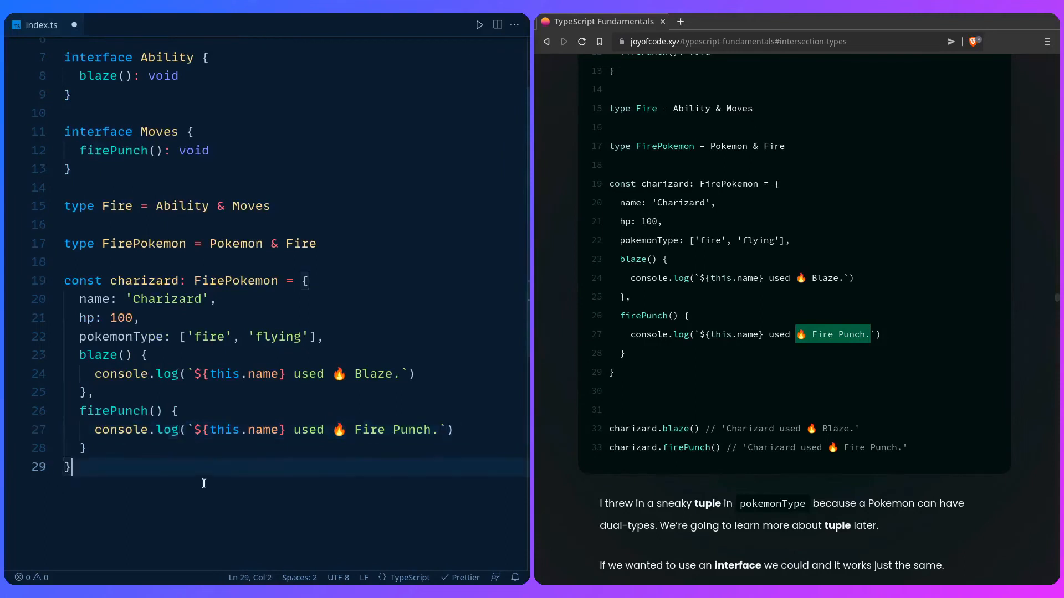
Call charizard.blaze() and charizard.firePunch() below the object.
text(charizard.)
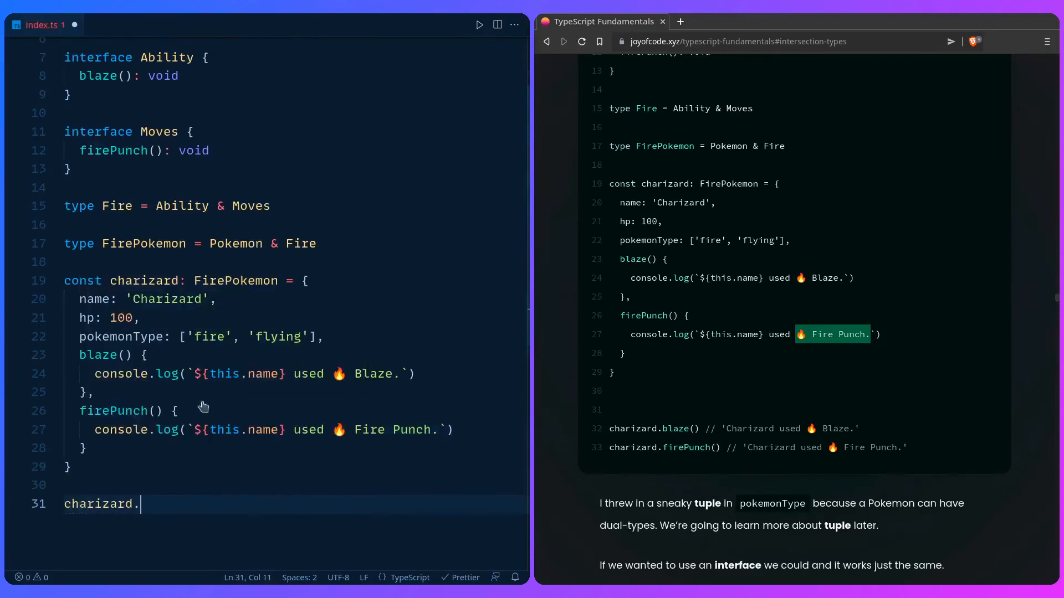
text(blaze())
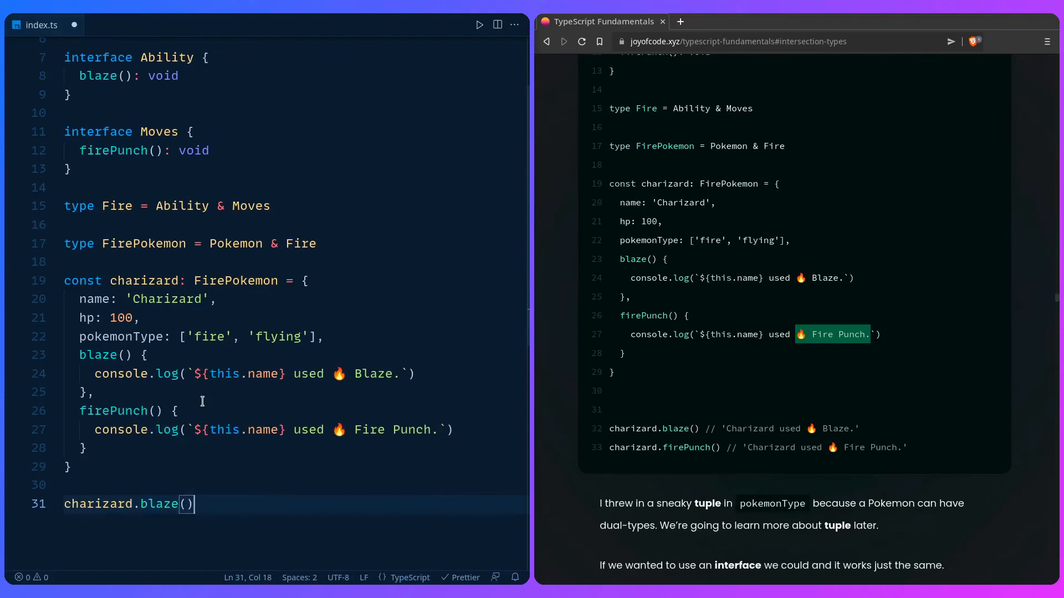
text(charizard.)
text(npx ts-node .)
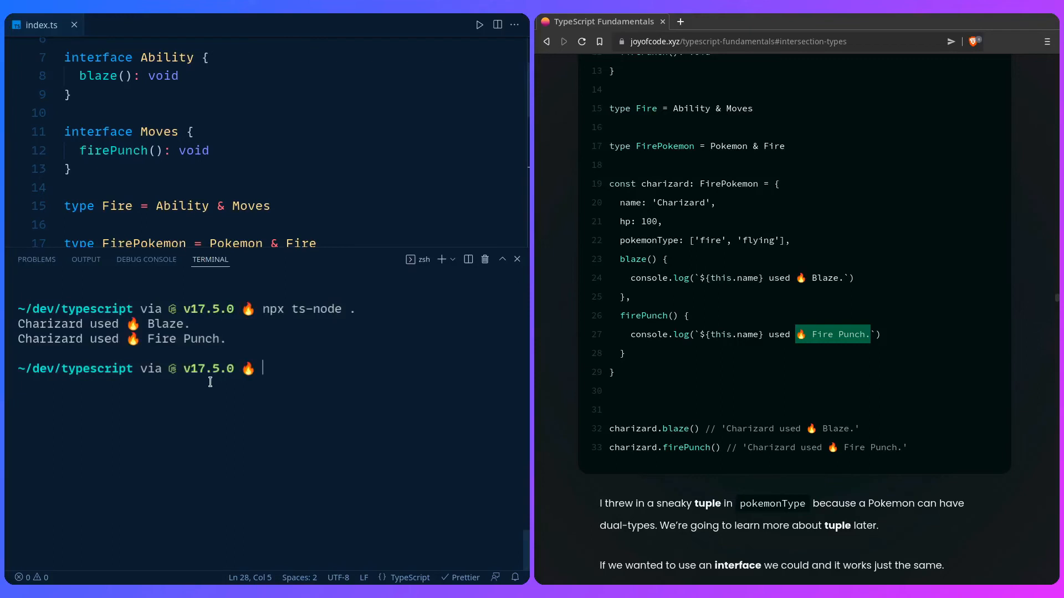
mouse_move(492, 292)
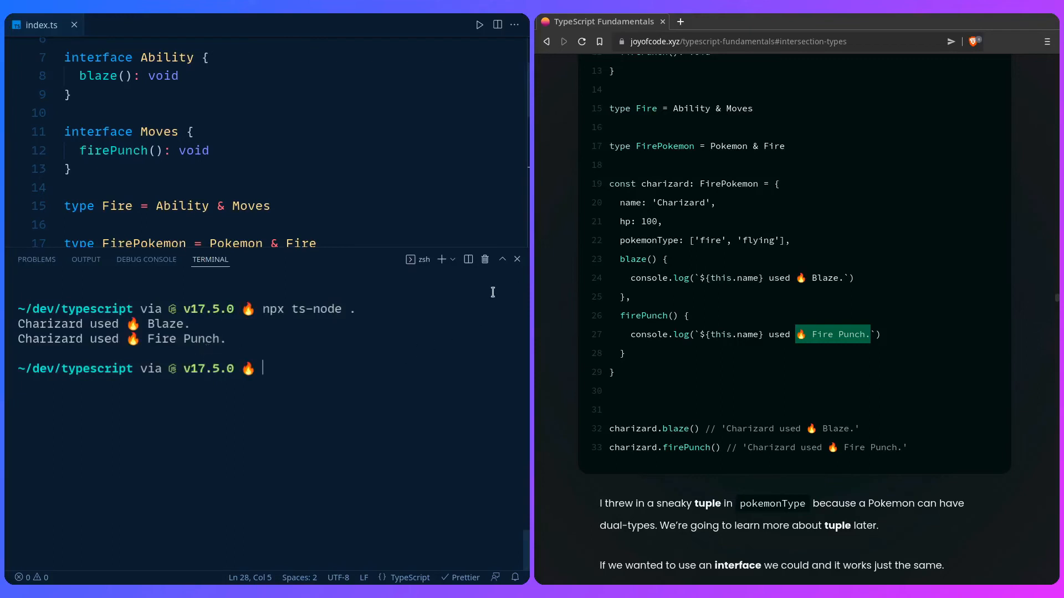
Close the terminal panel after the Blaze and Fire Punch messages print.
click(516, 259)
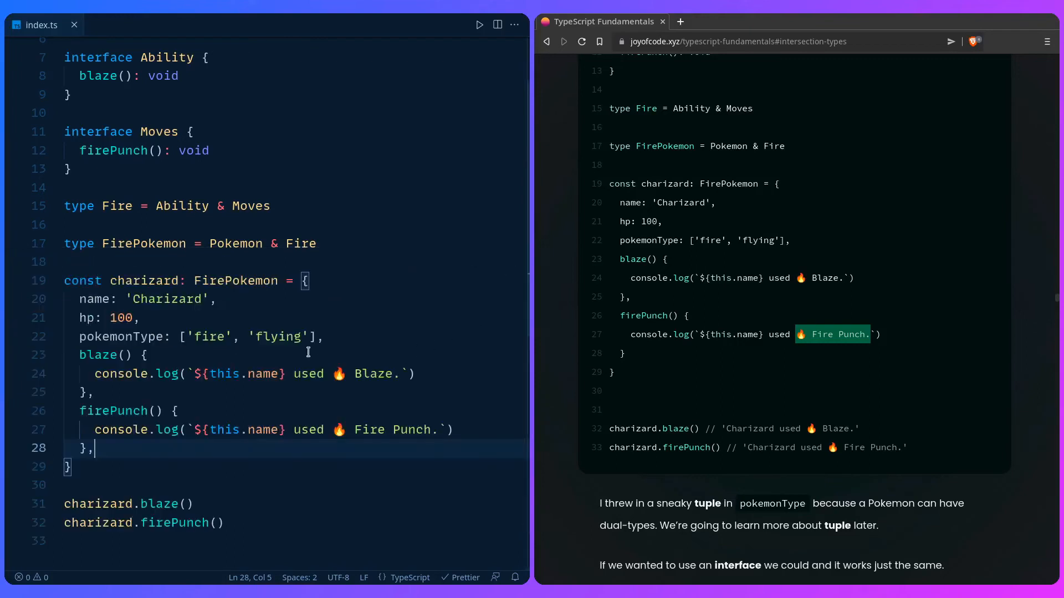
scroll(up, 3)
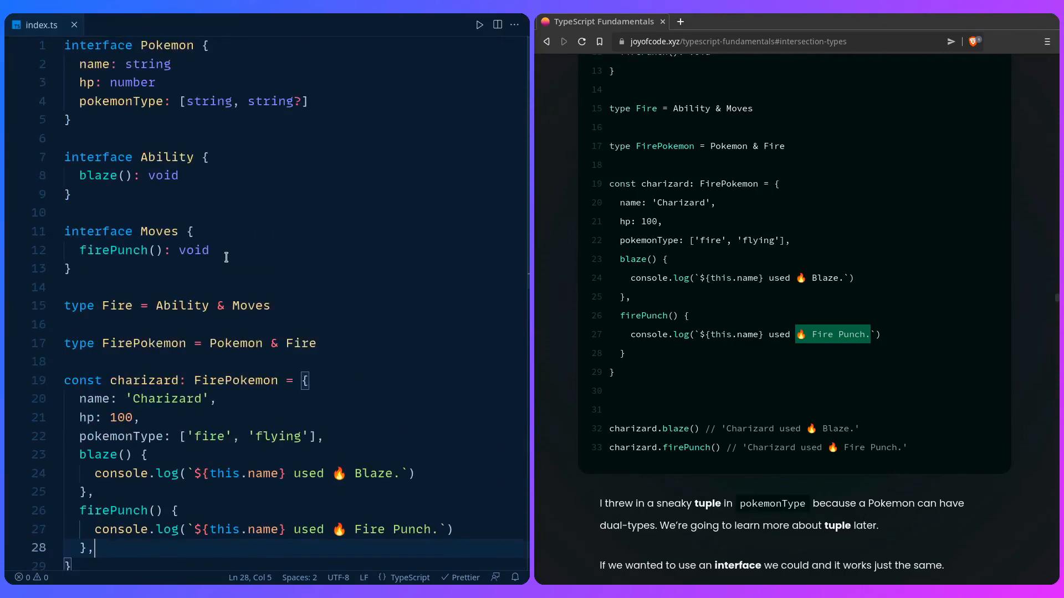
mouse_move(125, 267)
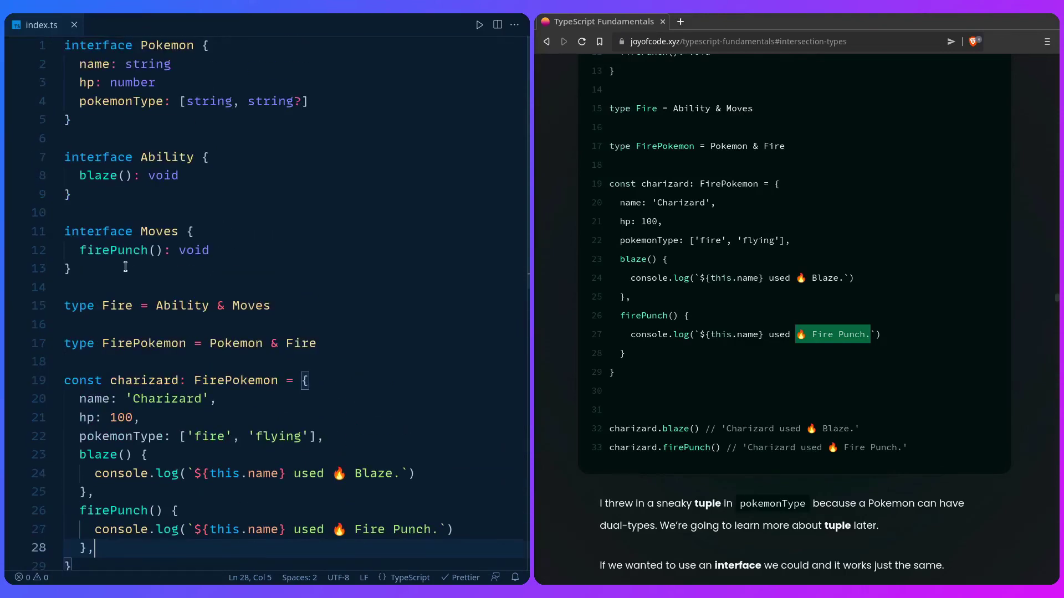
scroll(down, 3)
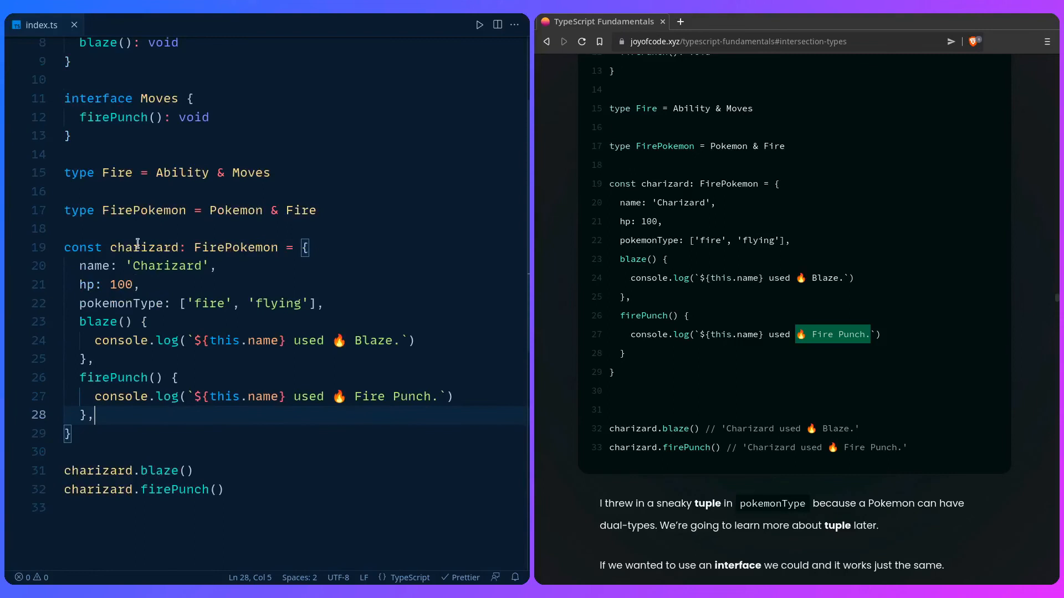
mouse_move(136, 247)
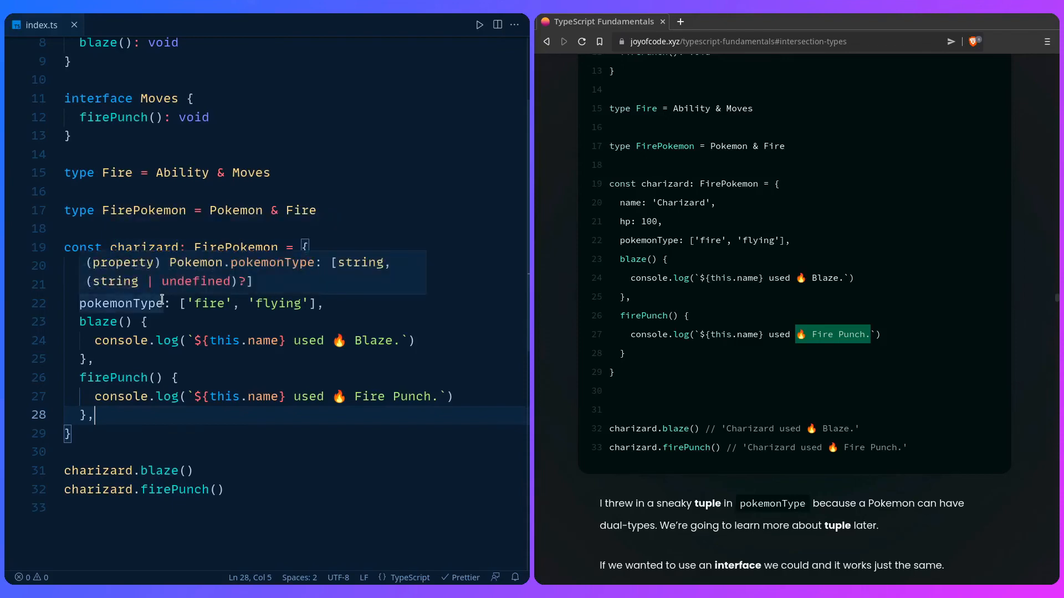
scroll(up, 3)
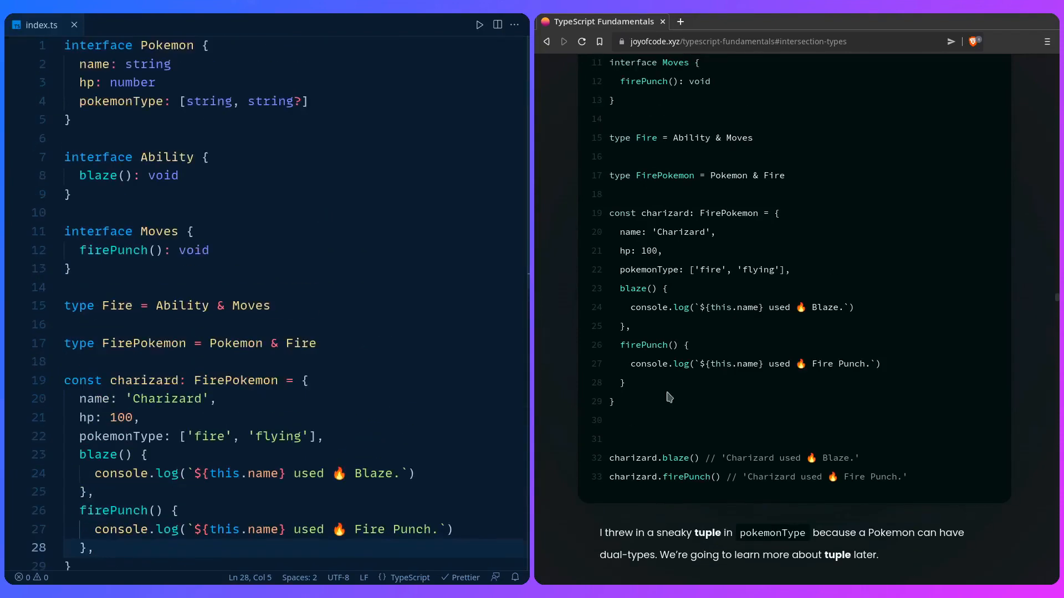
scroll(down, 3)
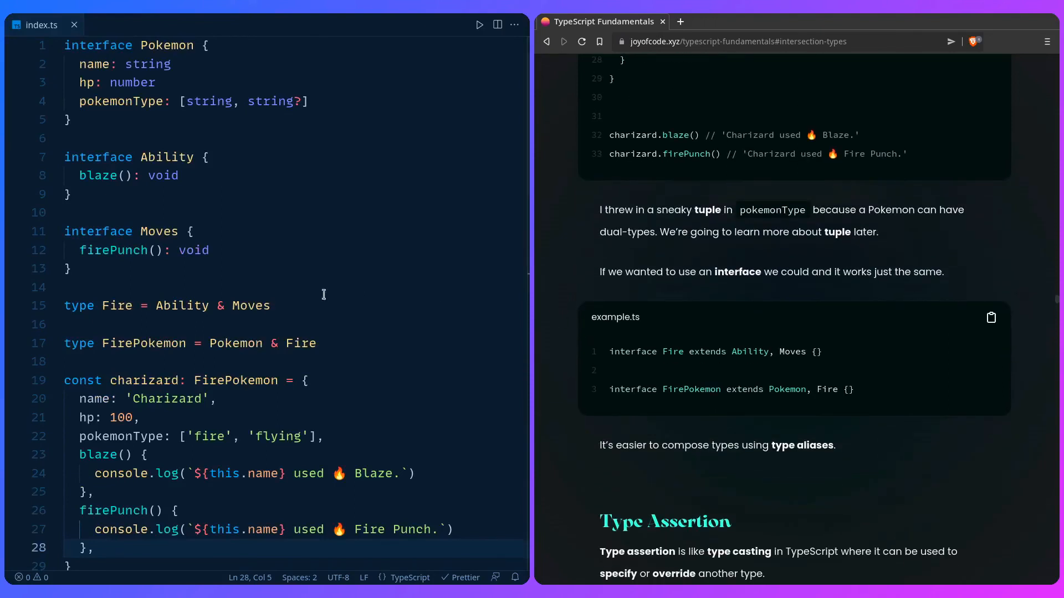
Write interface Fire extends Ability, Moves {} and interface FirePokemon extends Pokemon, Fire {}.
text(i)
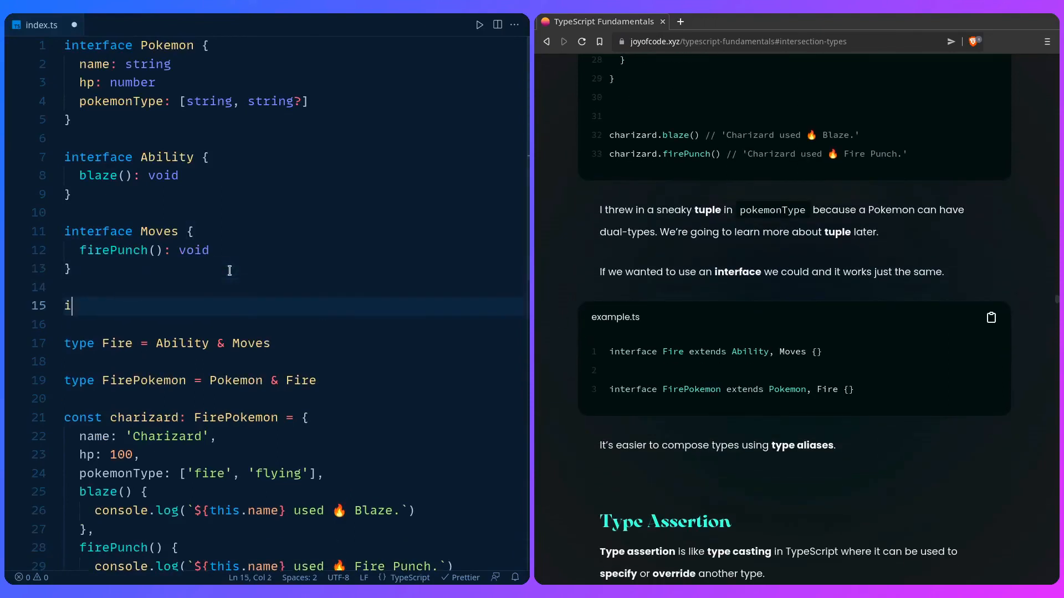
text(nterface Fire)
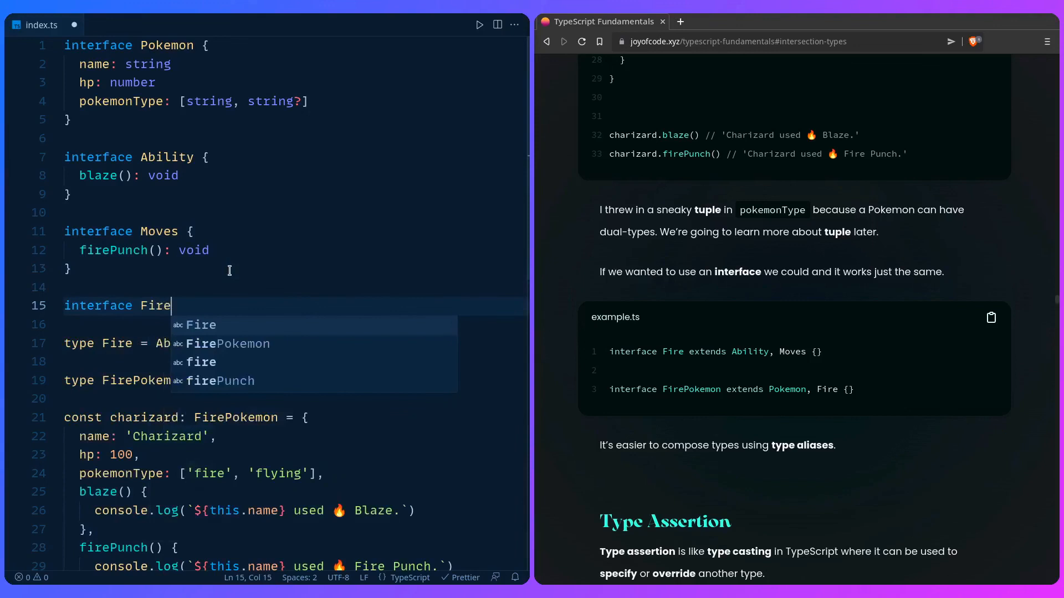
text(extends Ability, Moves {)
text(interface FirePokemon extends Pokemon, Fire {})
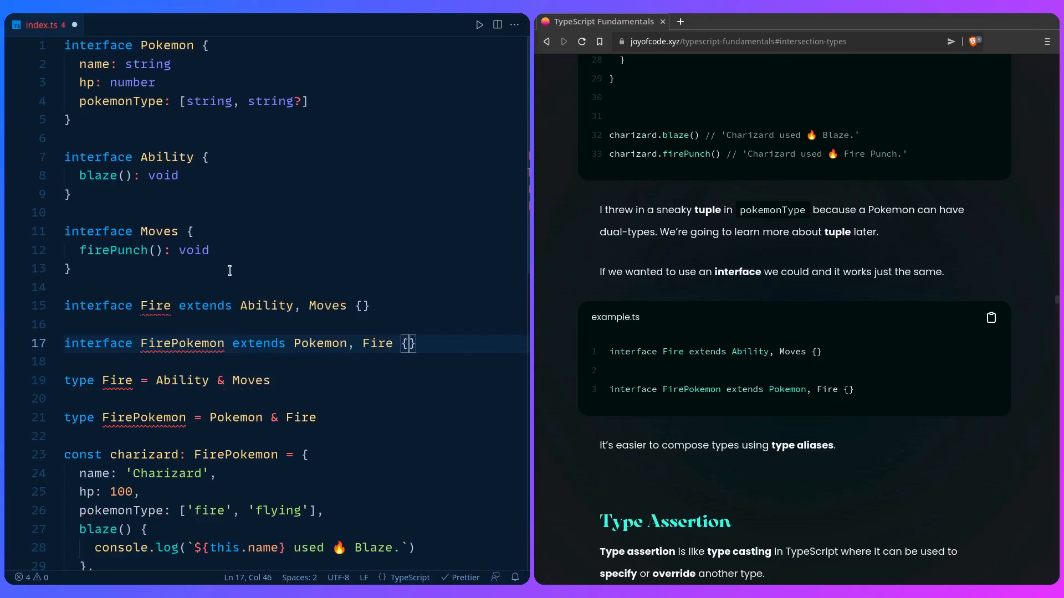
Compare the new Fire and FirePokemon interfaces against the conflicting type aliases.
click(270, 380)
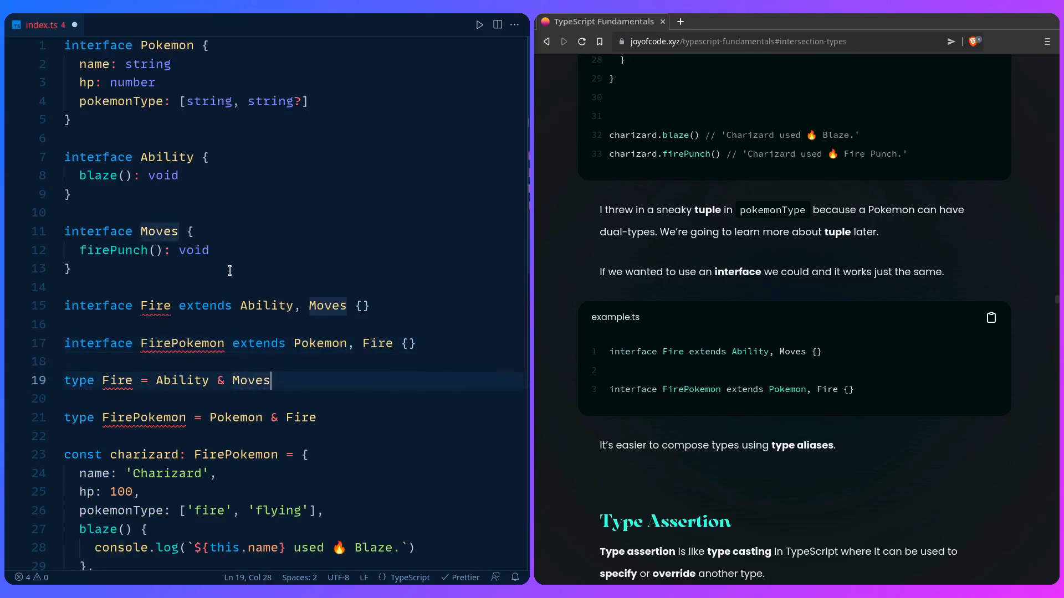
click(153, 343)
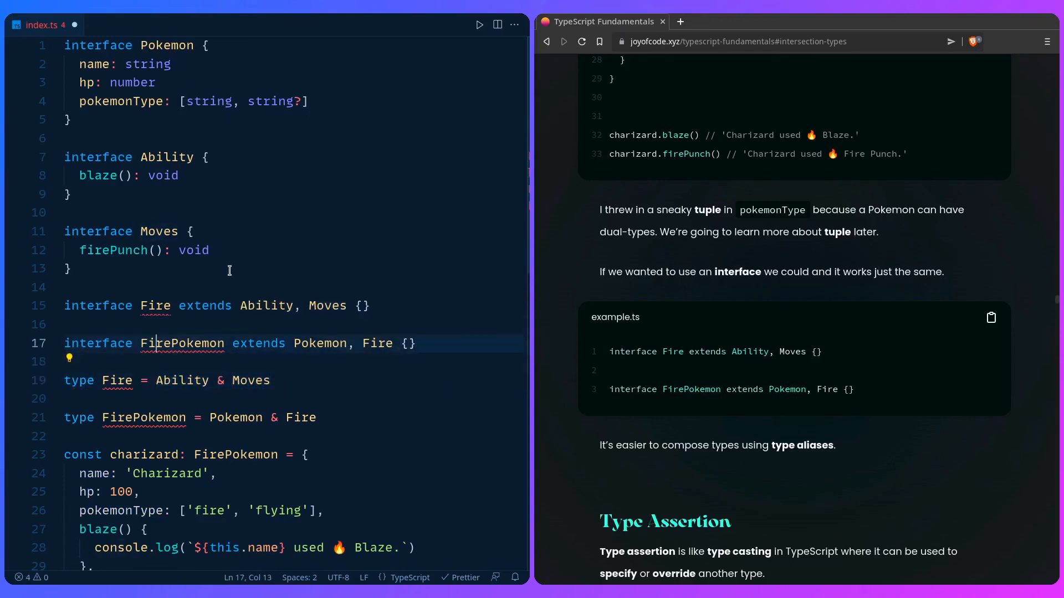
click(155, 306)
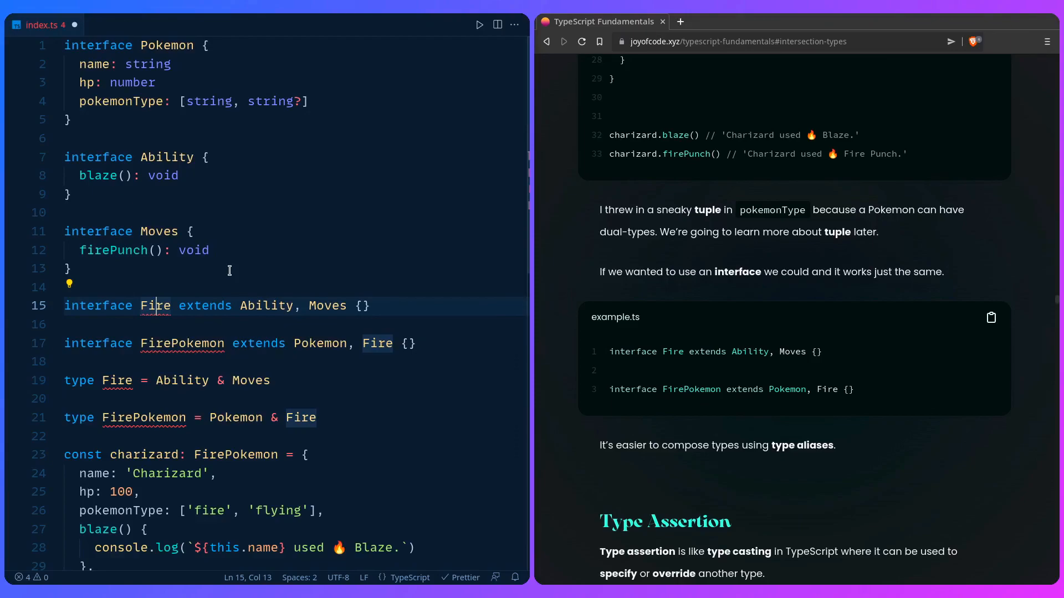